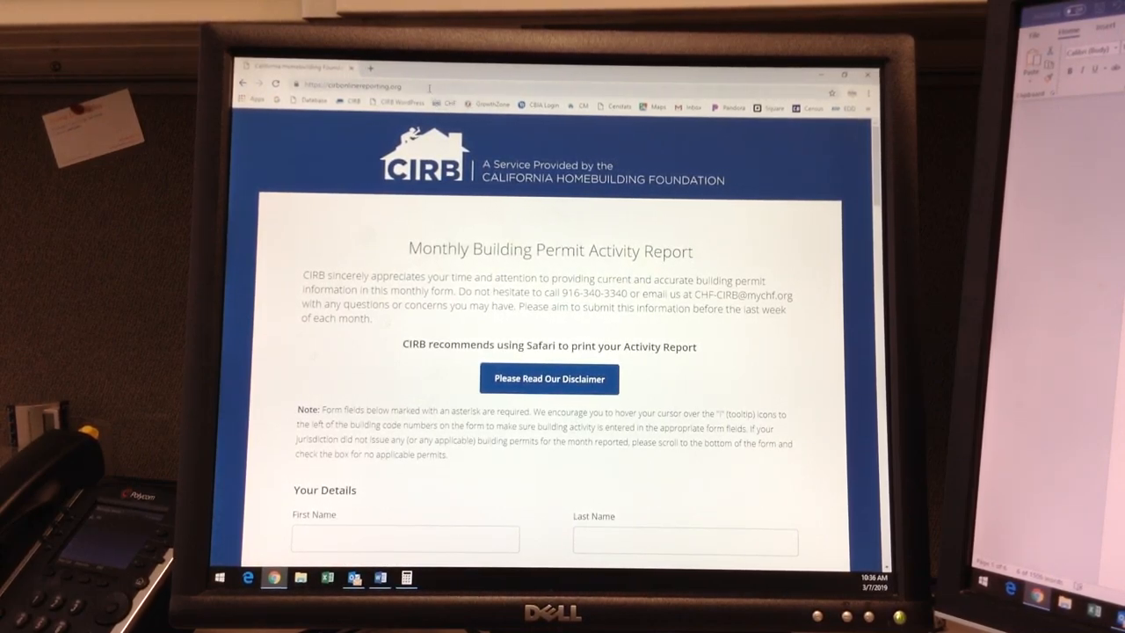
Step: Review the form header, then read and close the reporting disclaimer
{"action": "left_click", "coordinate": [361, 86]}
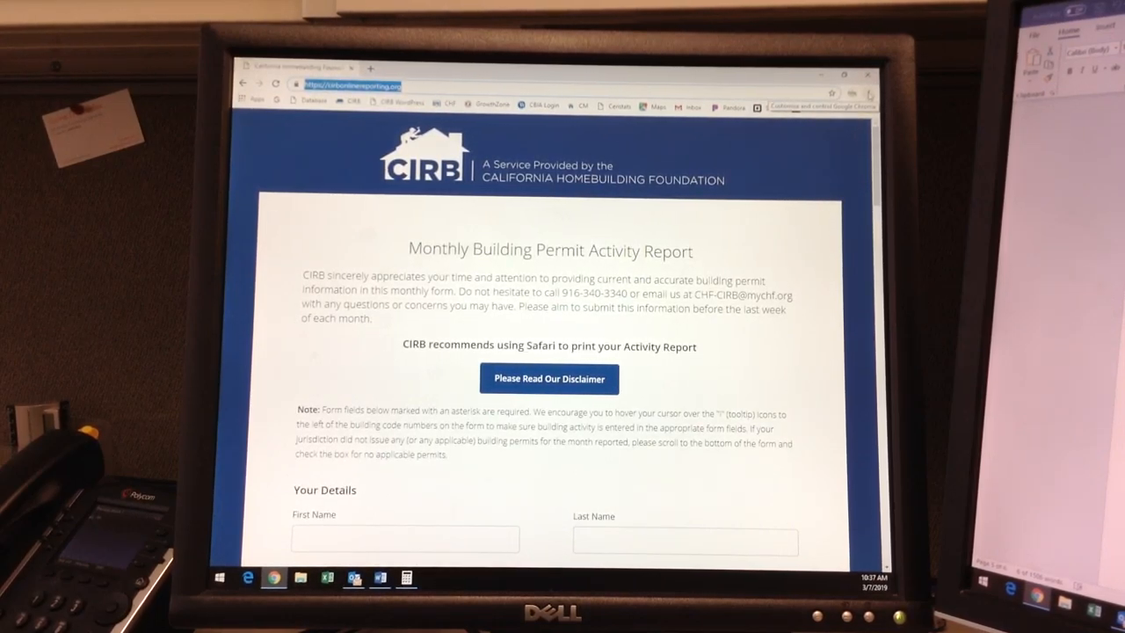
{"action": "left_click", "coordinate": [871, 92]}
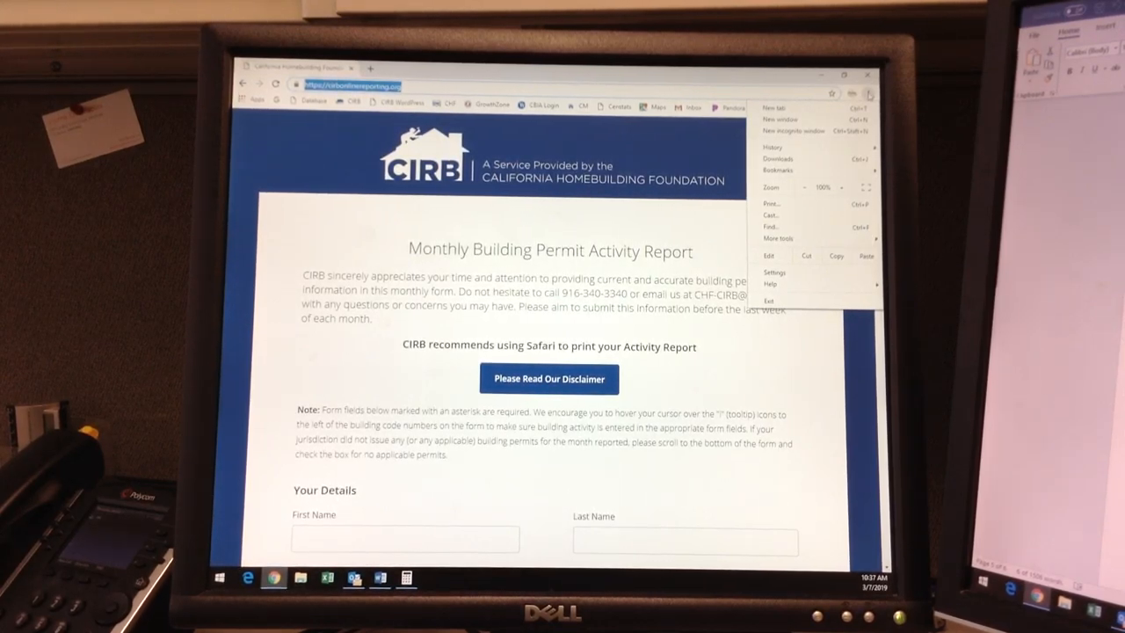
{"action": "left_click", "coordinate": [780, 169]}
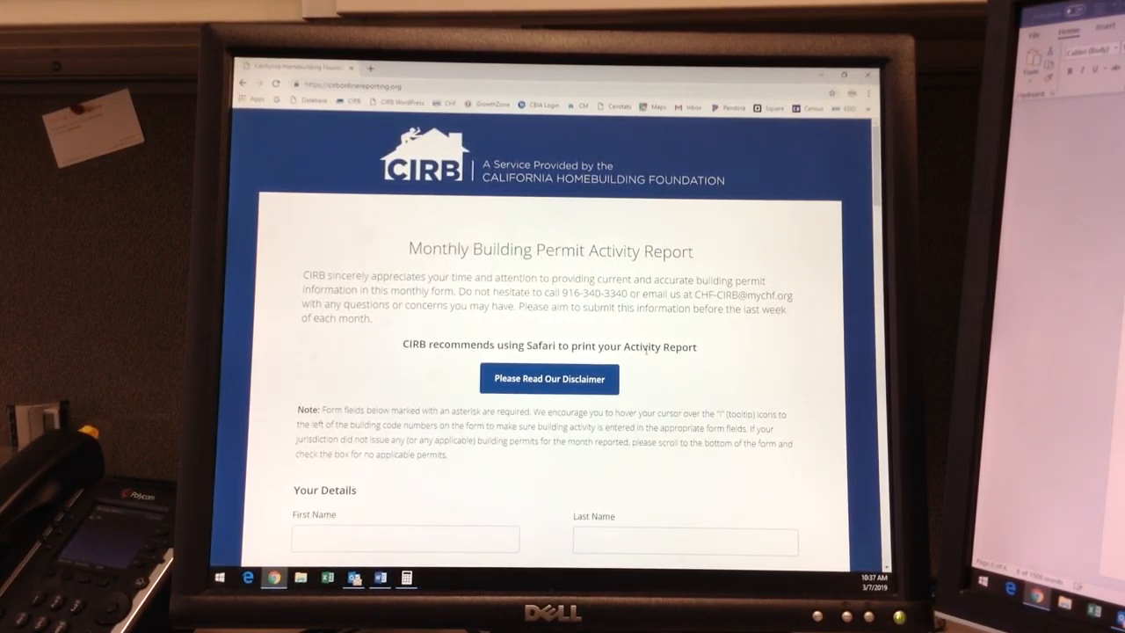
{"action": "left_click", "coordinate": [548, 380]}
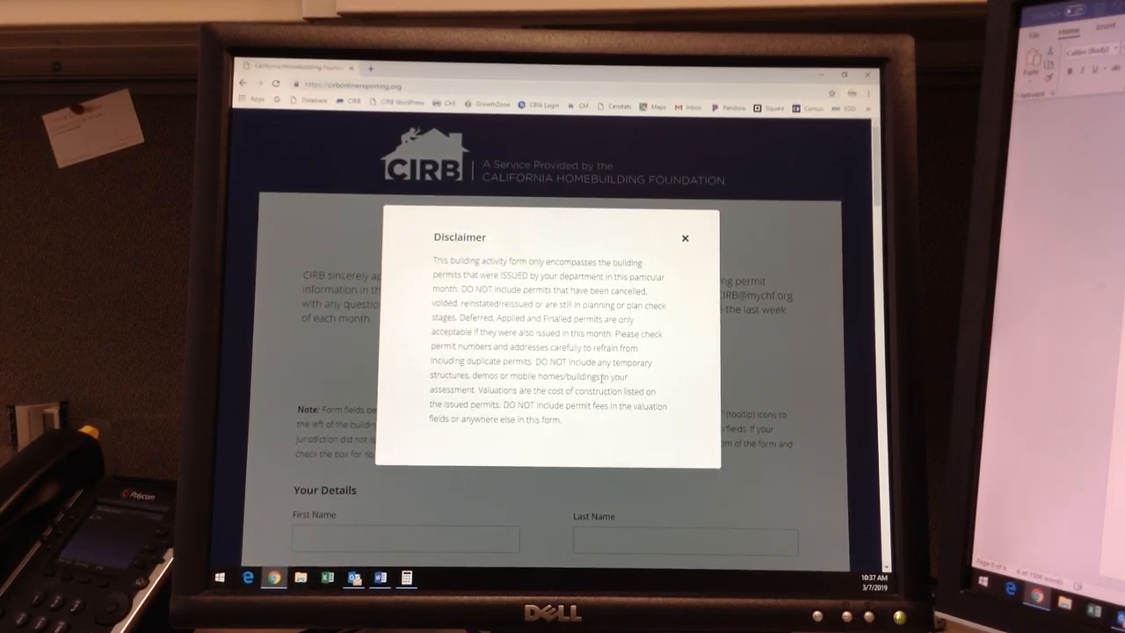
{"action": "left_click", "coordinate": [686, 237]}
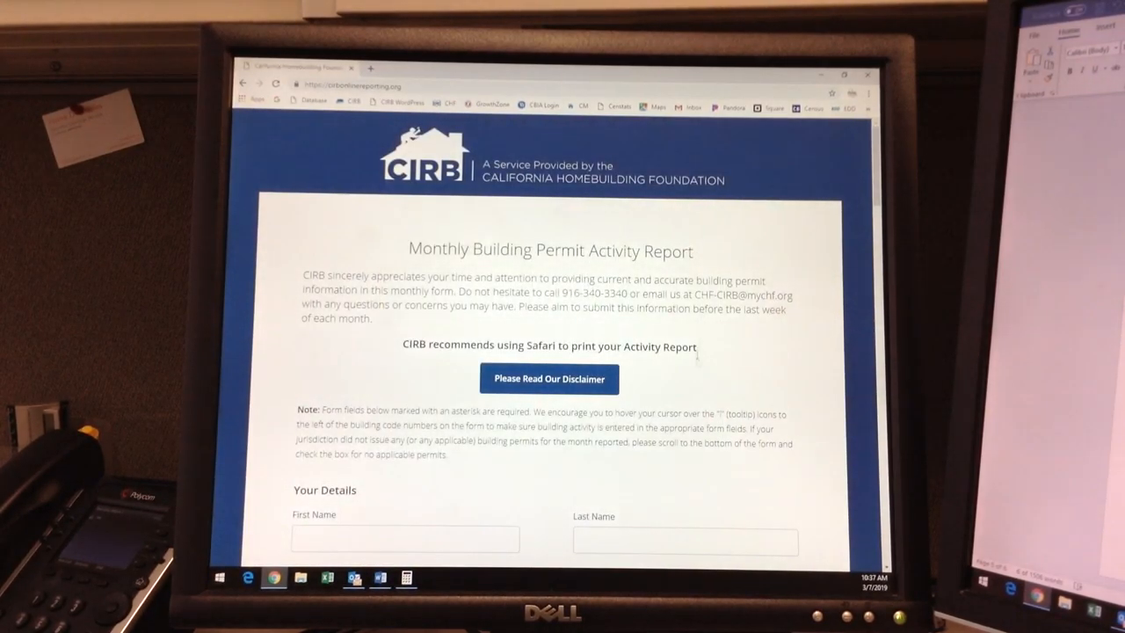
{"action": "scroll", "scroll_direction": "down", "scroll_amount": 3}
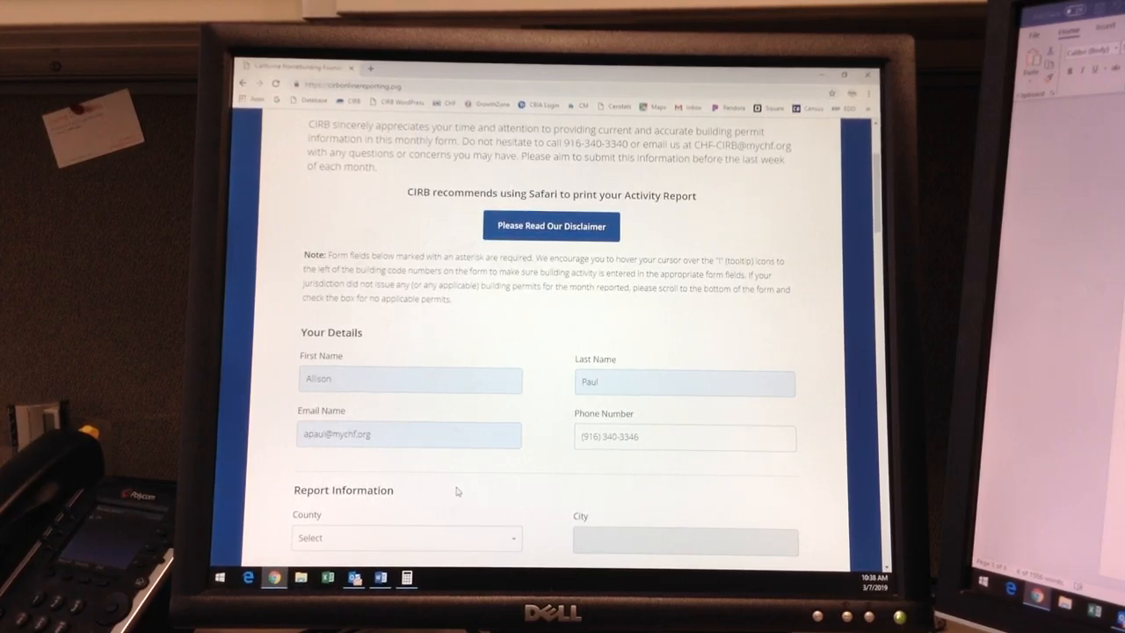
Step: Set the report's county to Alameda and its city to Alameda via the 'alam' autocomplete
{"action": "scroll", "scroll_direction": "down", "scroll_amount": 3}
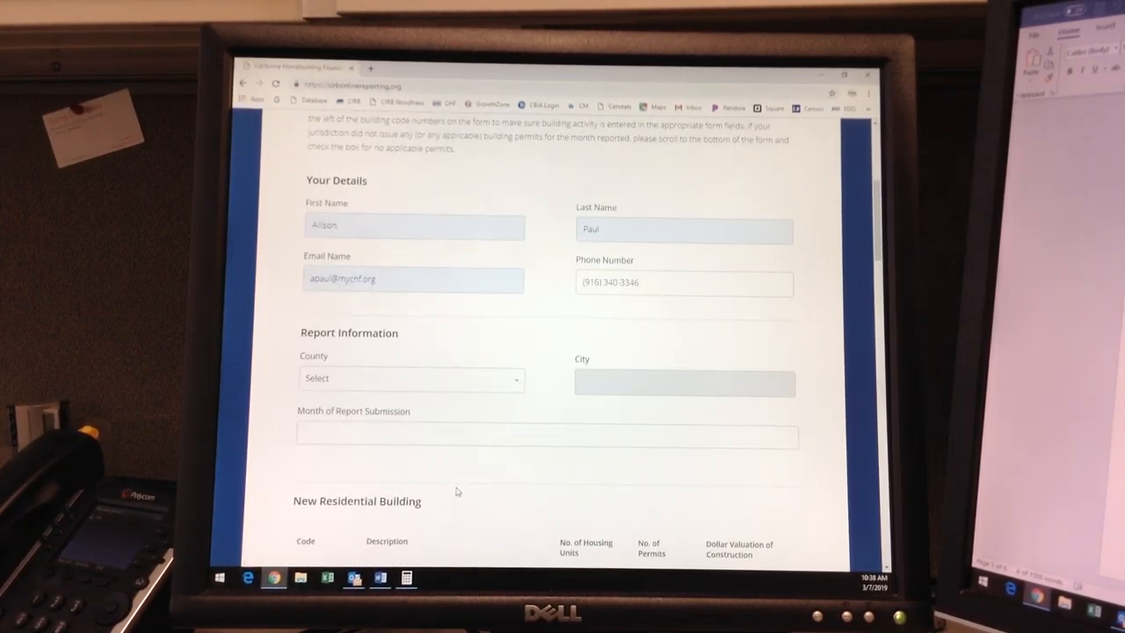
{"action": "left_click", "coordinate": [413, 225]}
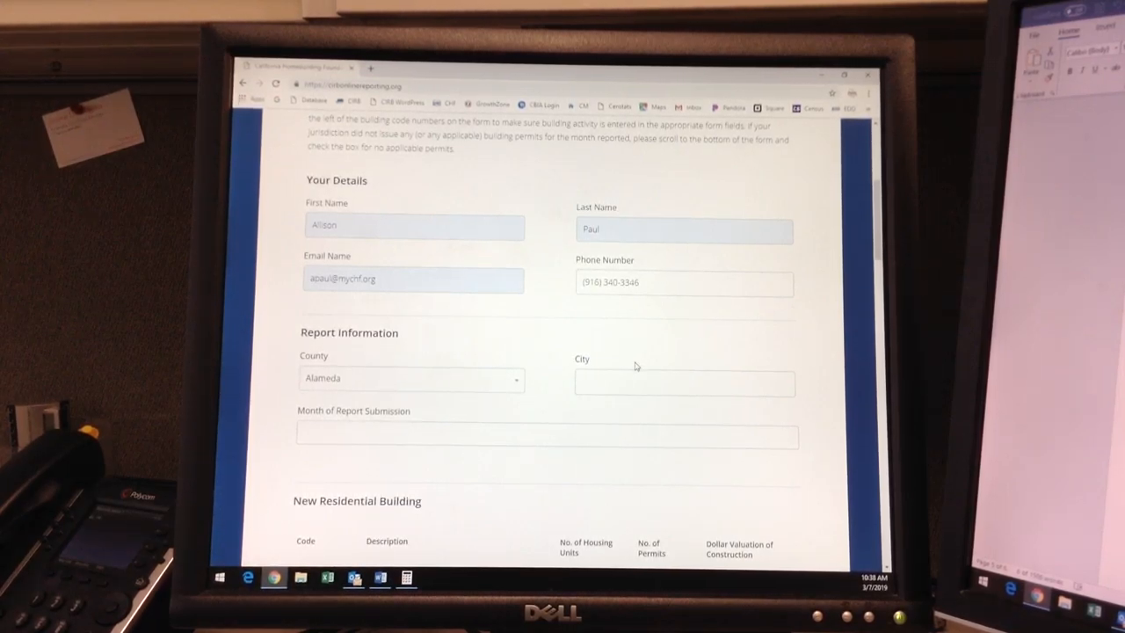
{"action": "left_click", "coordinate": [684, 383]}
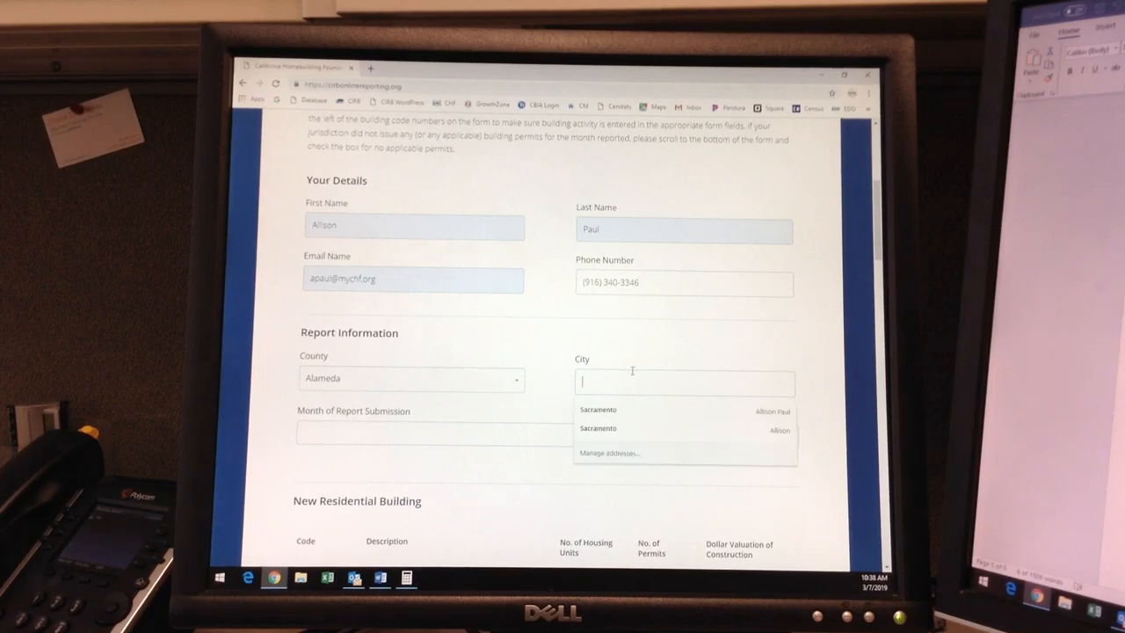
{"action": "type", "text": "a"}
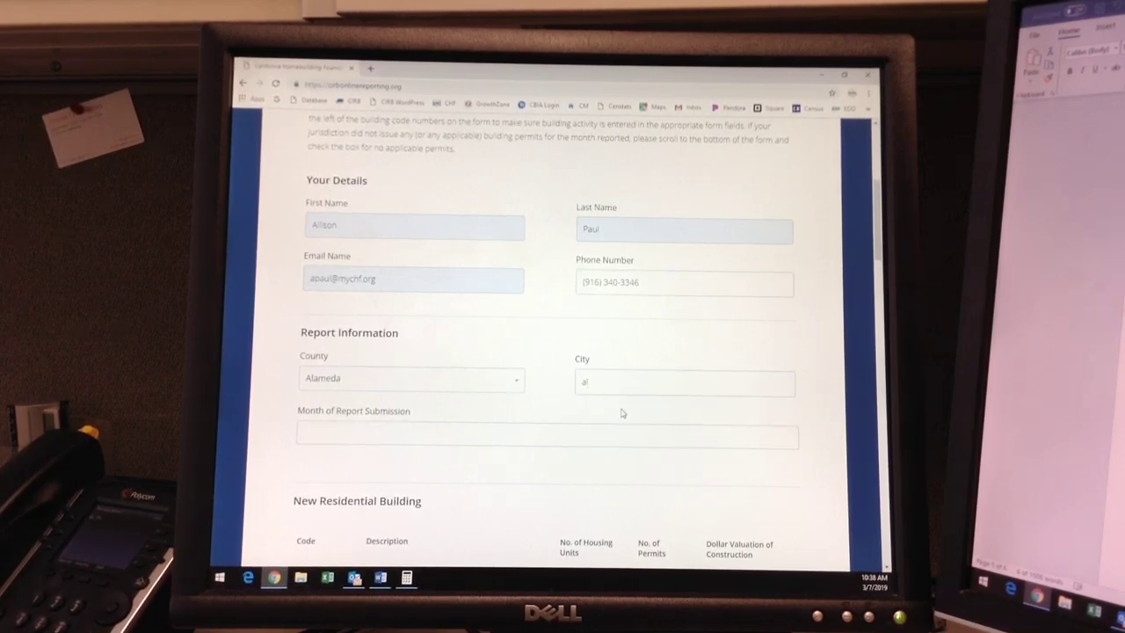
{"action": "type", "text": "alame"}
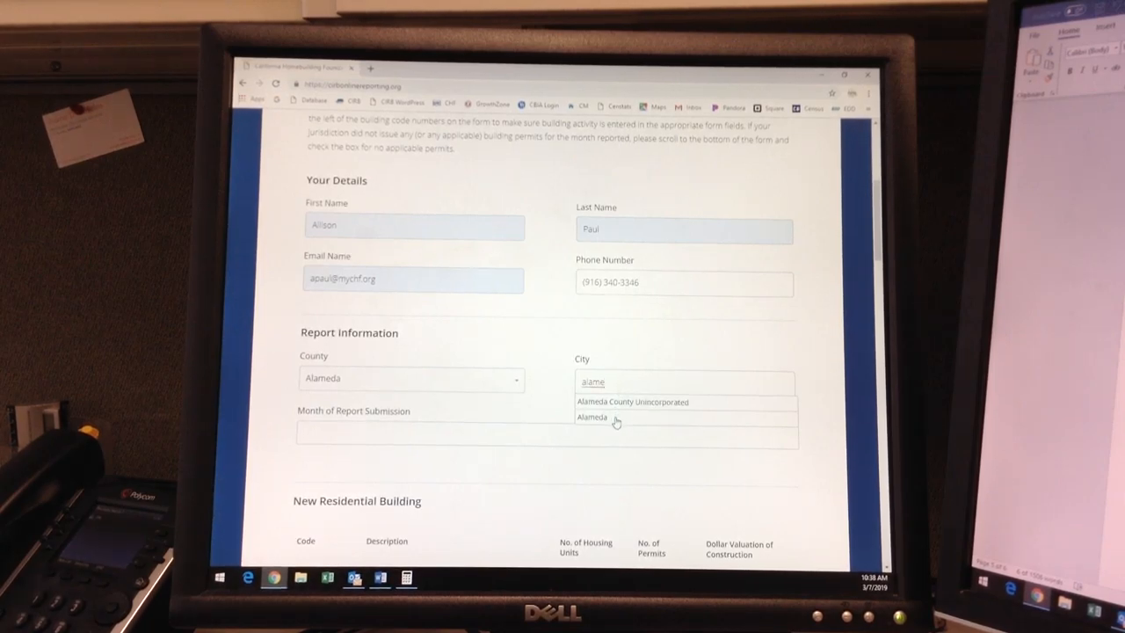
{"action": "left_click", "coordinate": [591, 417]}
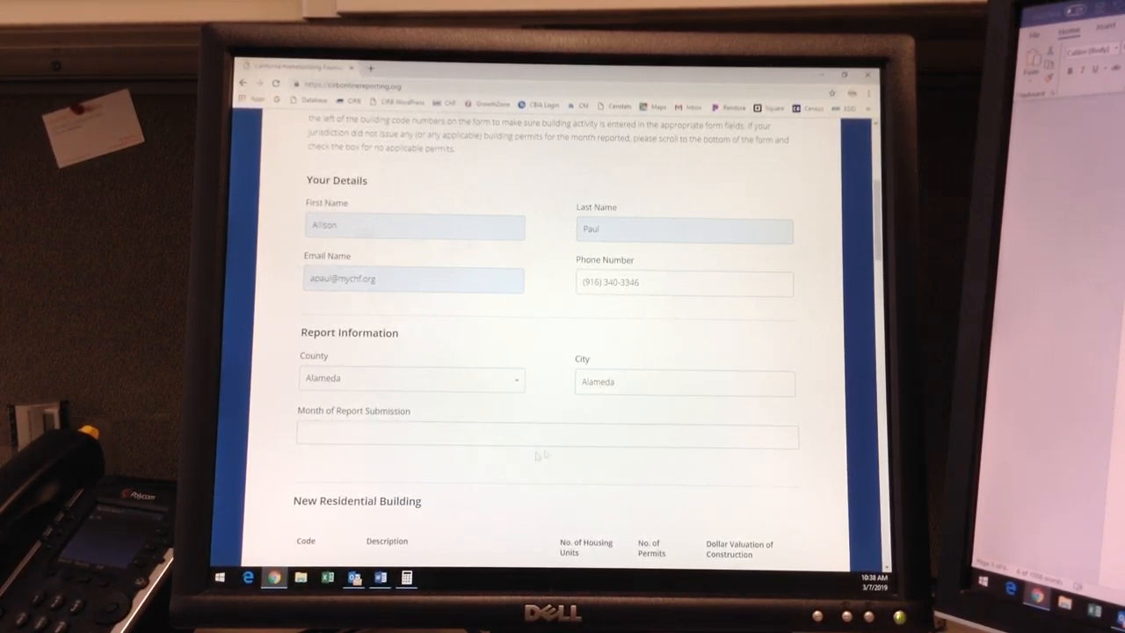
Step: Set the month of report submission to February 2019 and confirm it reads 02-2019
{"action": "left_click", "coordinate": [545, 436]}
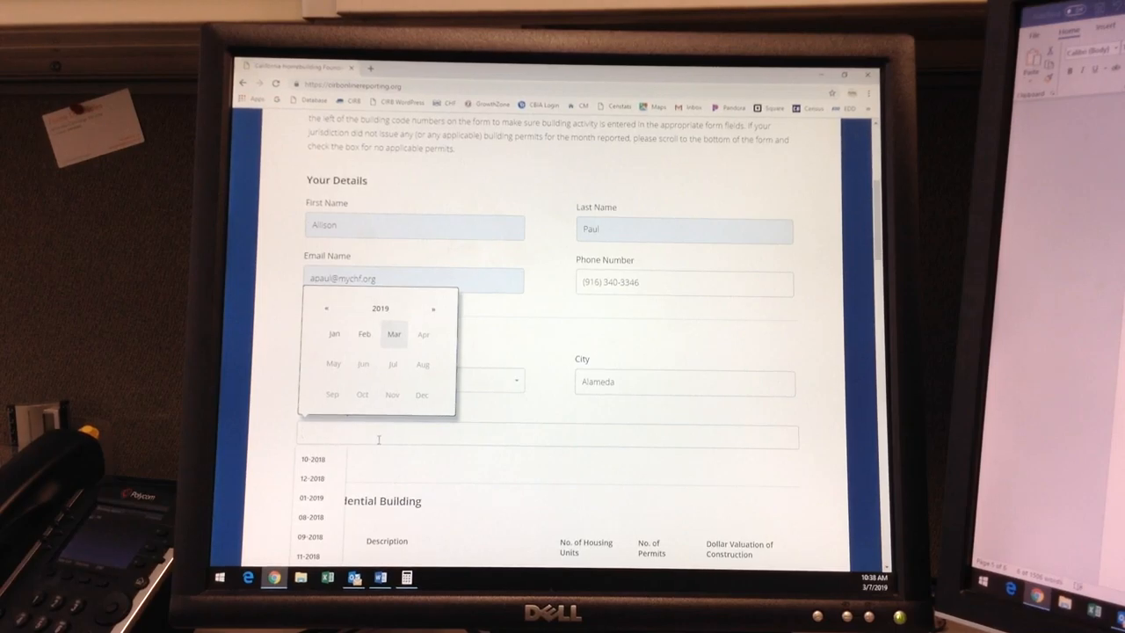
{"action": "left_click", "coordinate": [362, 334]}
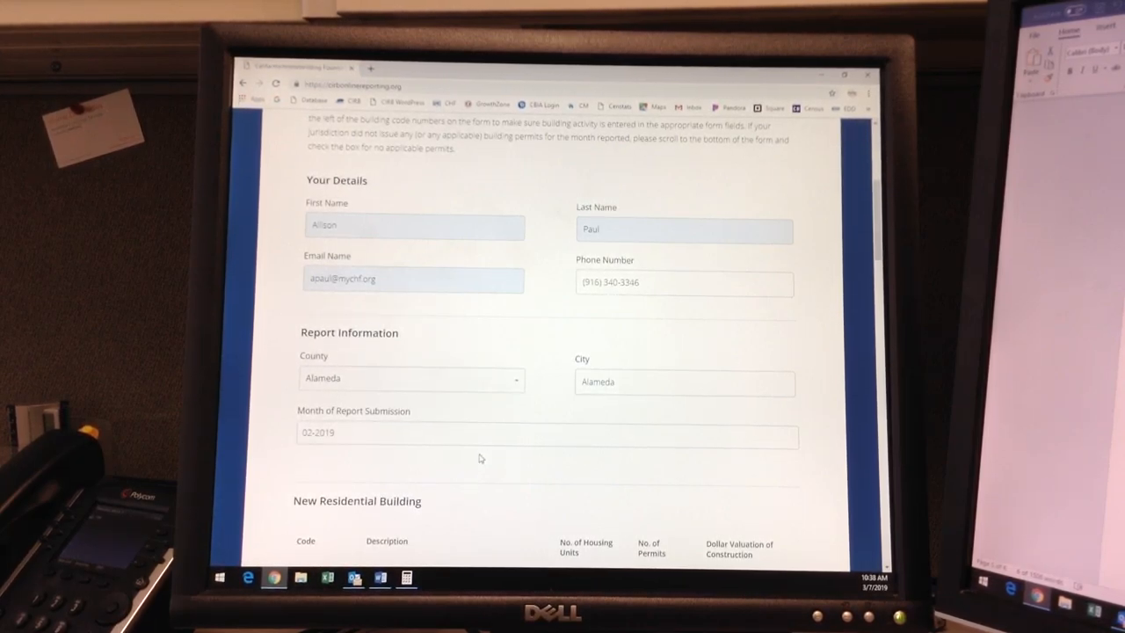
{"action": "left_click", "coordinate": [545, 436]}
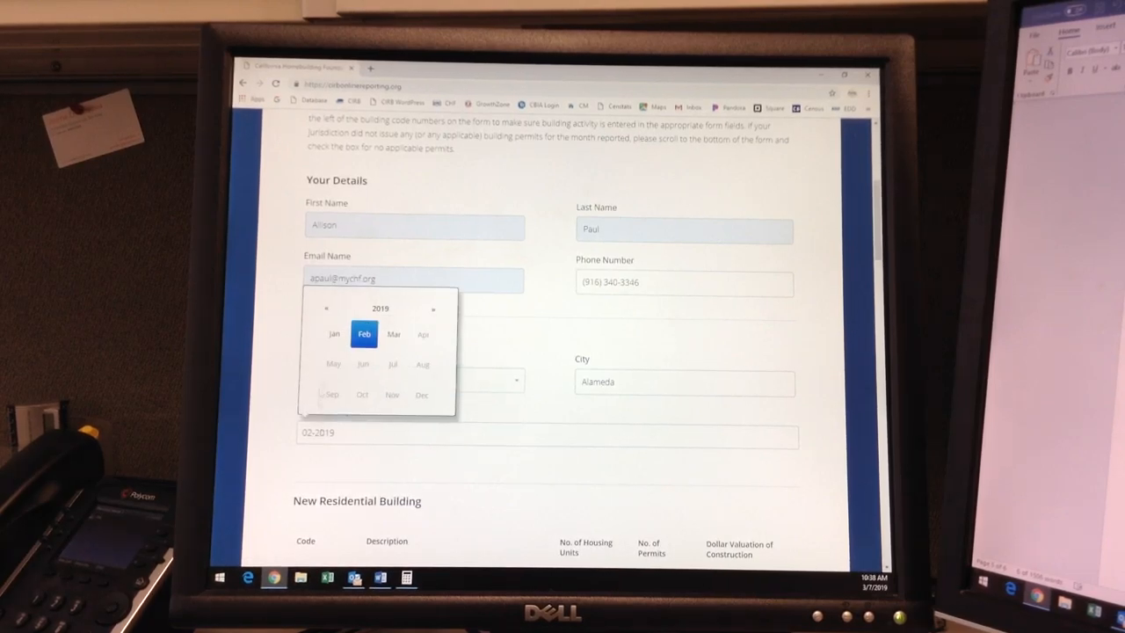
{"action": "left_click", "coordinate": [326, 309]}
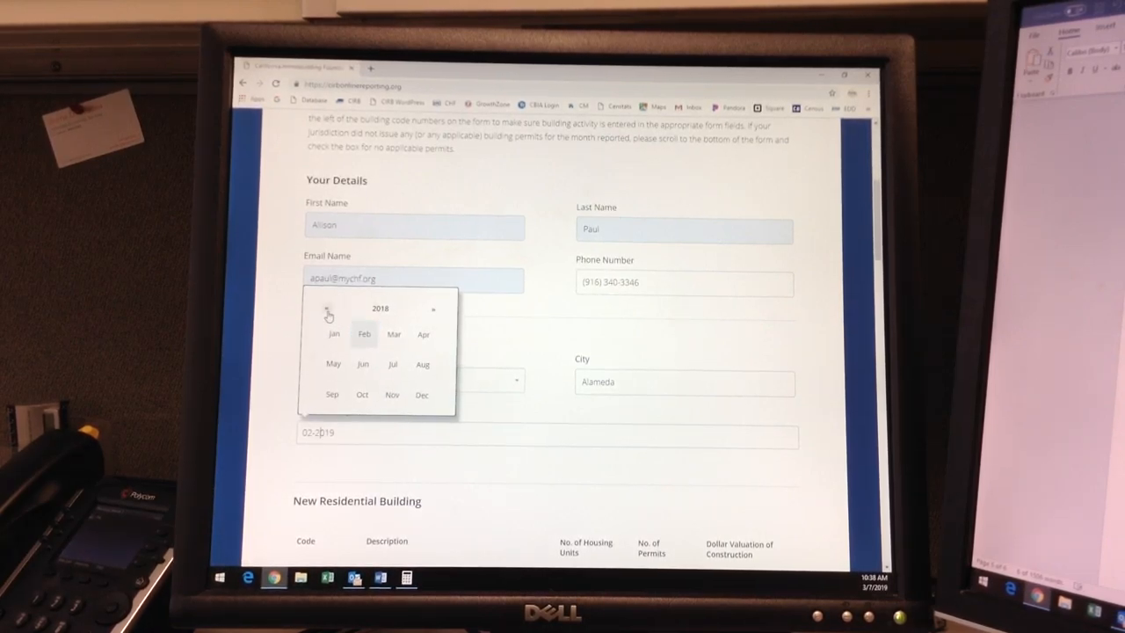
{"action": "left_click", "coordinate": [326, 310]}
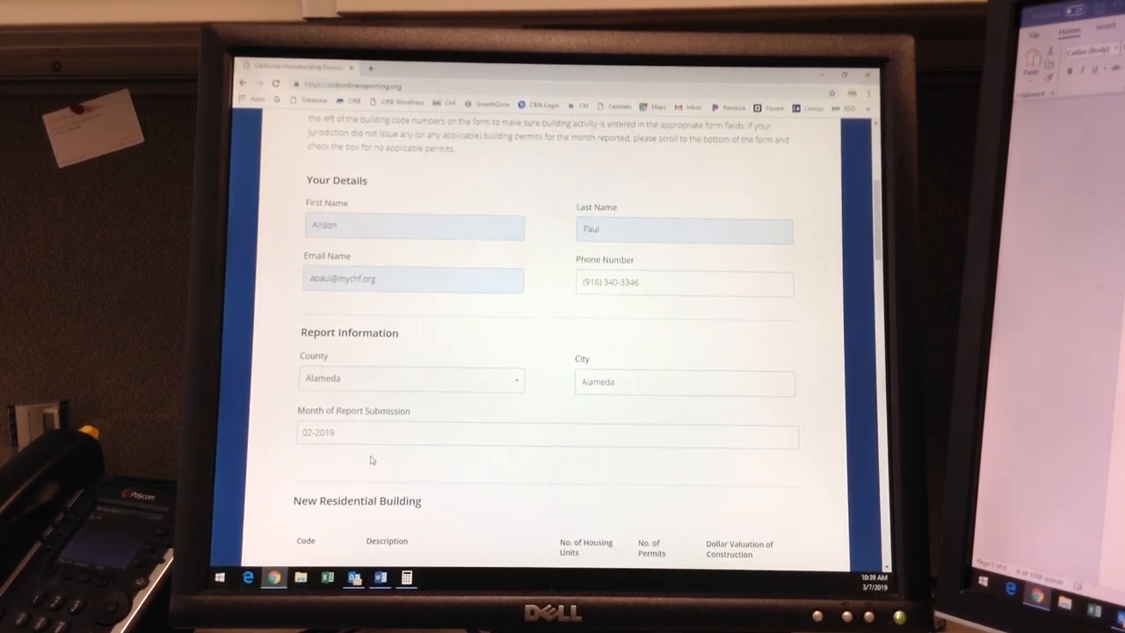
{"action": "scroll", "scroll_direction": "down", "scroll_amount": 3}
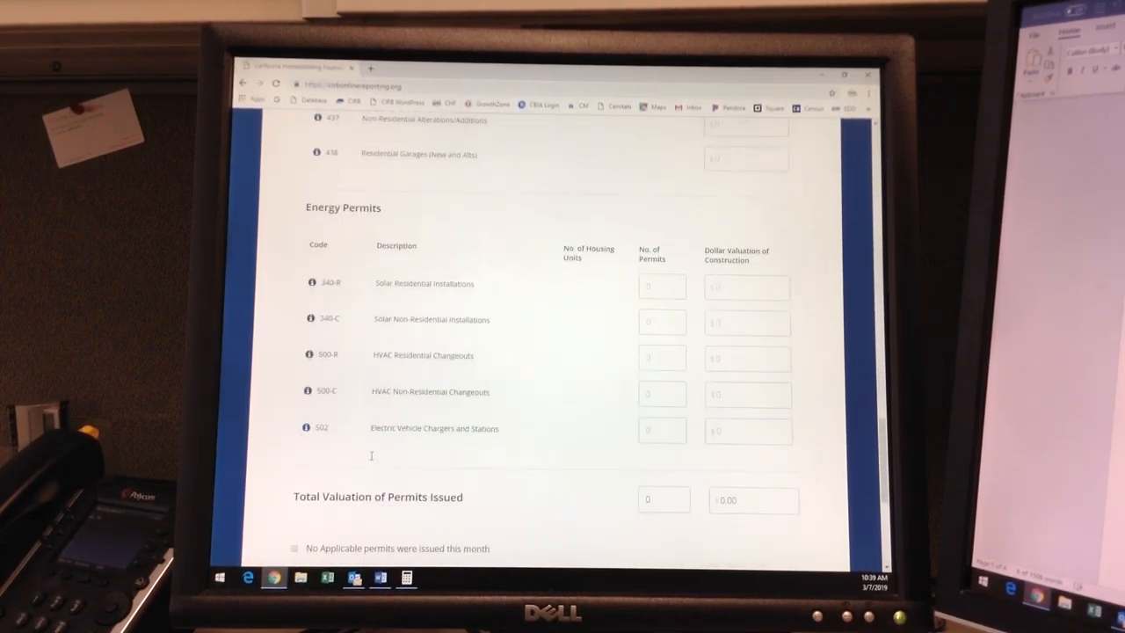
{"action": "scroll", "scroll_direction": "down", "scroll_amount": 3}
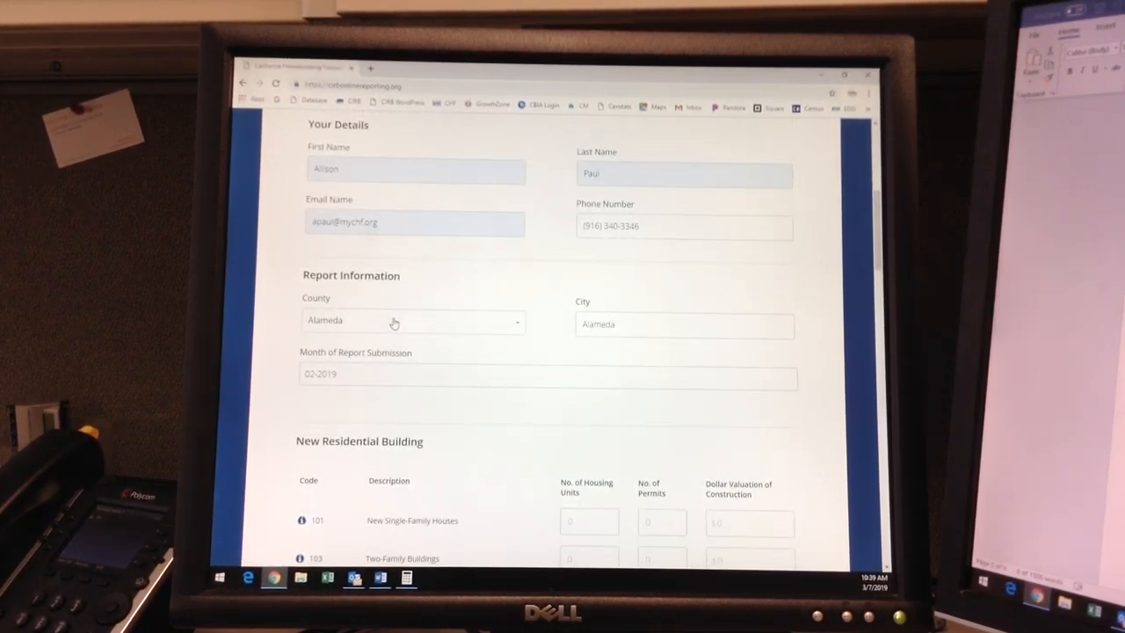
{"action": "scroll", "scroll_direction": "down", "scroll_amount": 3}
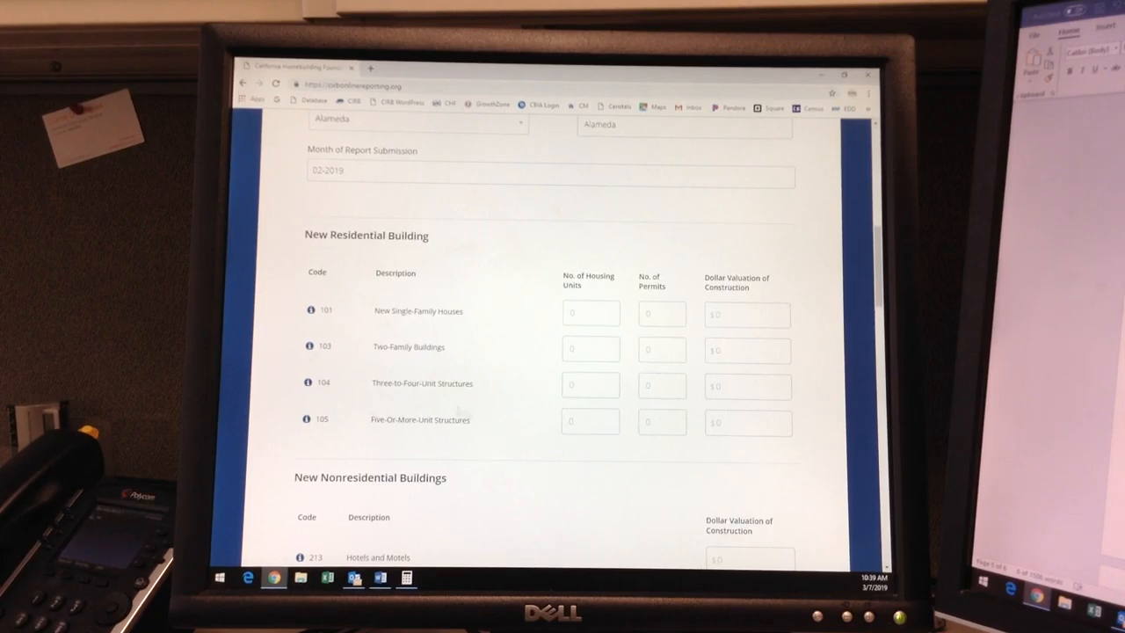
{"action": "left_click", "coordinate": [305, 309]}
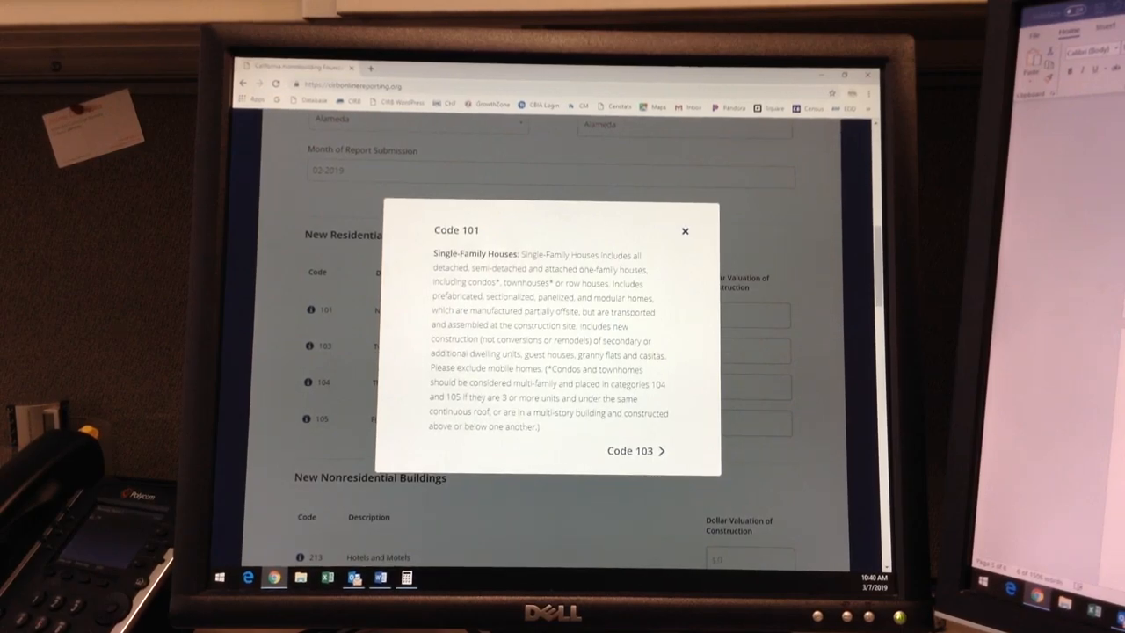
{"action": "mouse_move", "coordinate": [692, 239]}
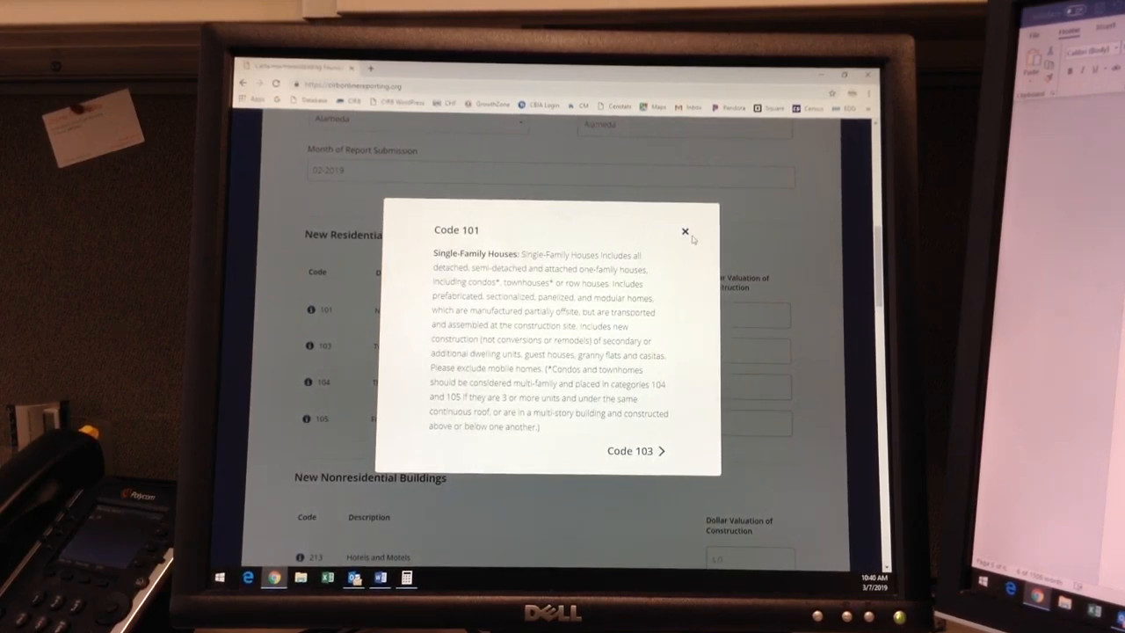
{"action": "left_click", "coordinate": [685, 230]}
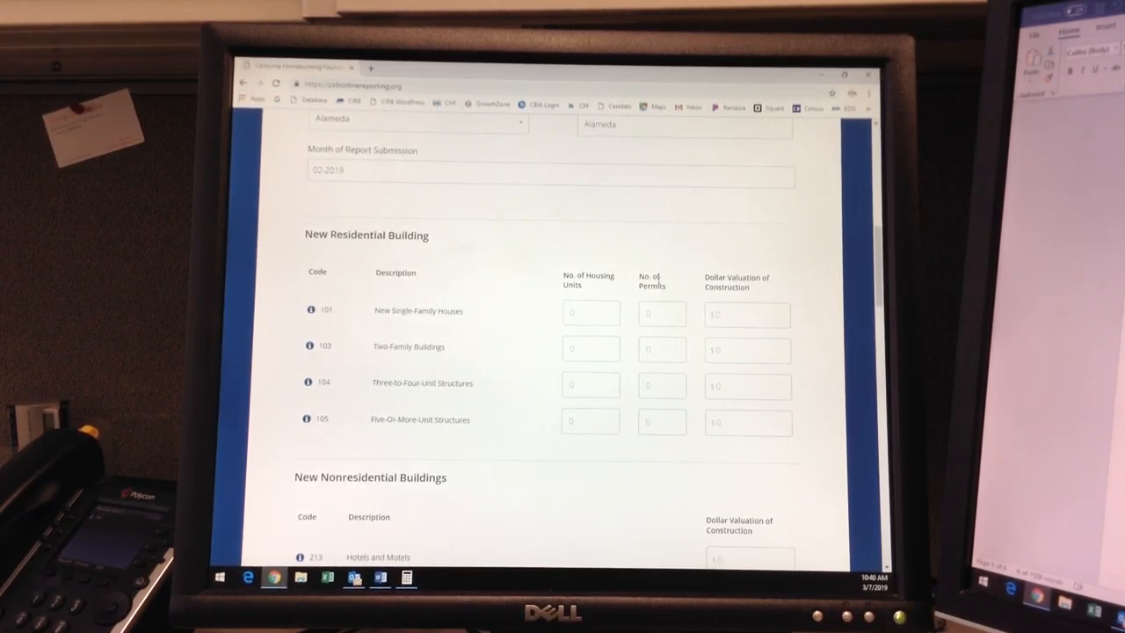
Step: Enter code 101 as 10 units, 10 permits, $5,000,000 and code 103 as 2 units, 1 permit, $500,000
{"action": "left_click", "coordinate": [591, 313]}
{"action": "type", "text": "10"}
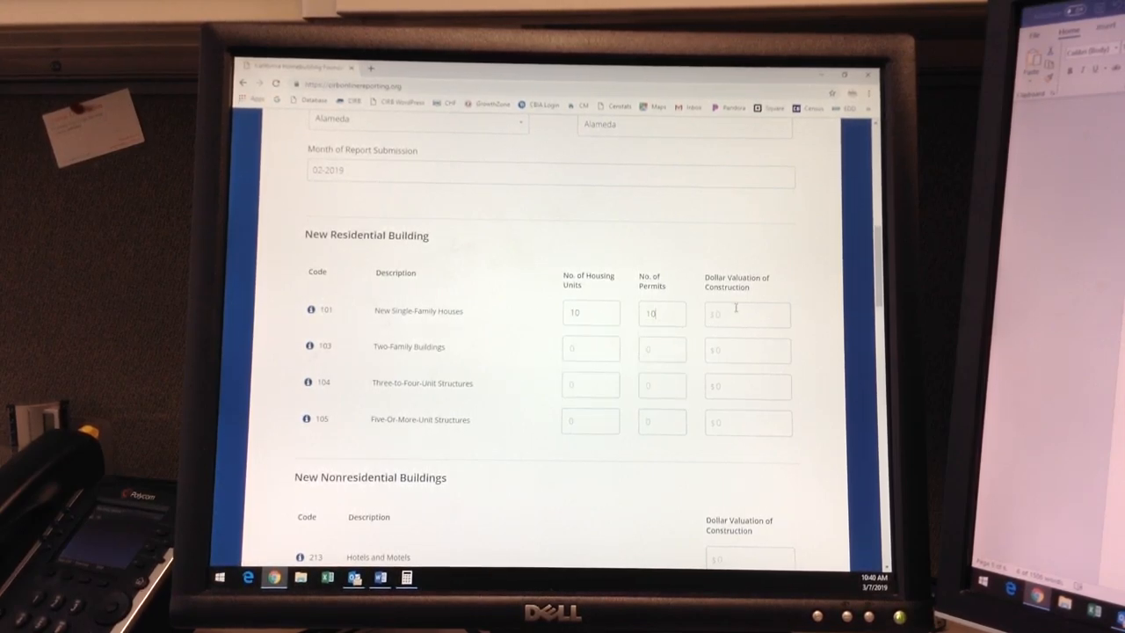
{"action": "type", "text": "5000000"}
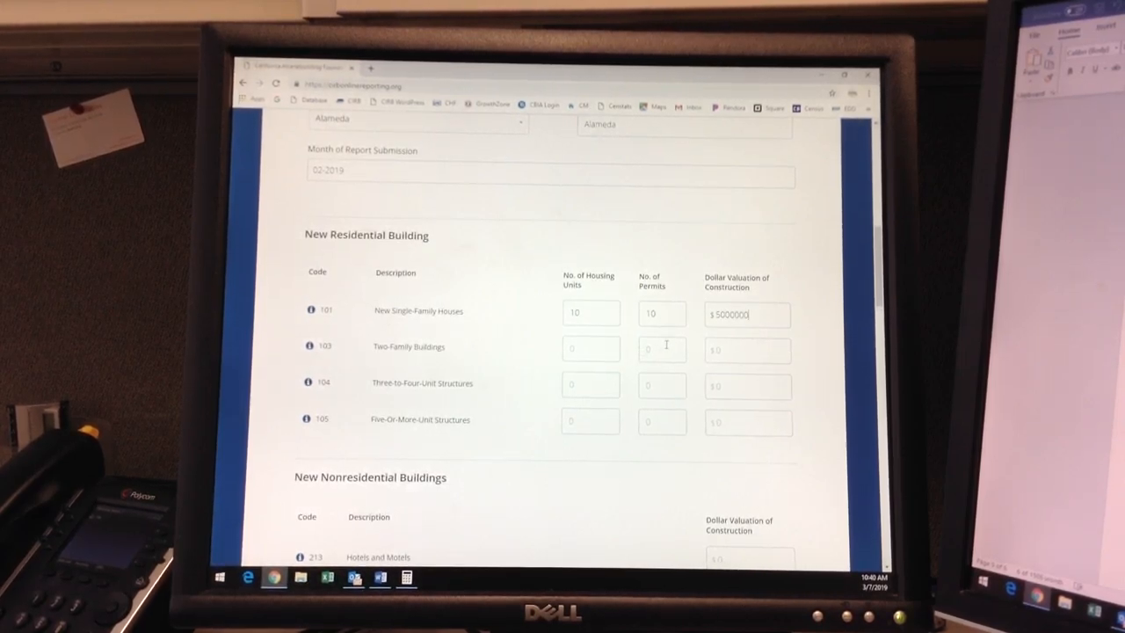
{"action": "type", "text": "1"}
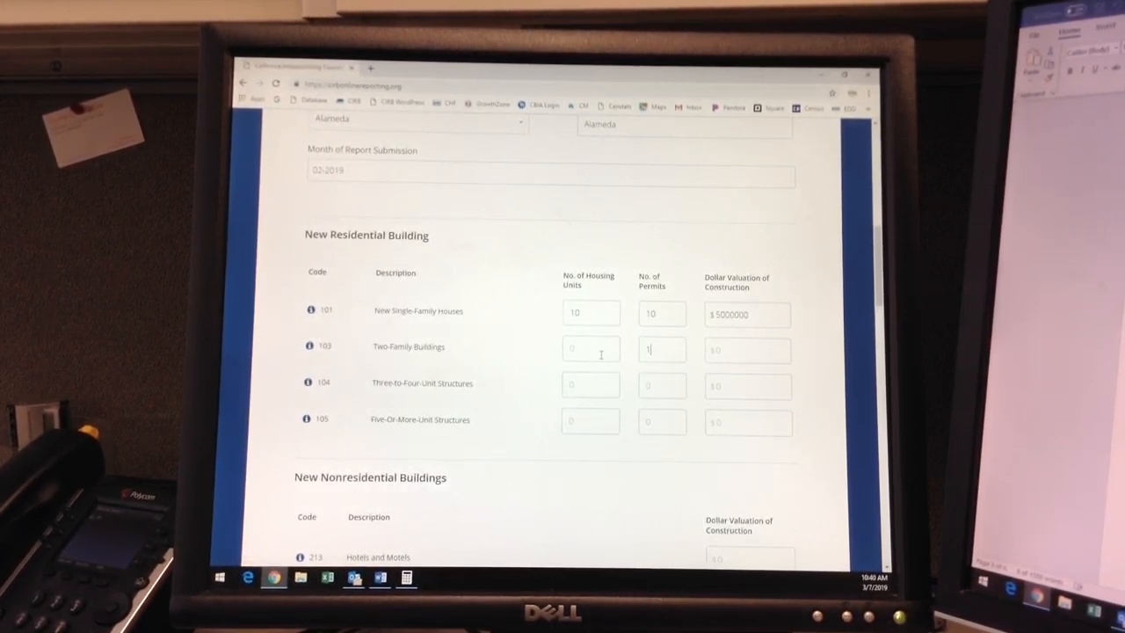
{"action": "type", "text": "2"}
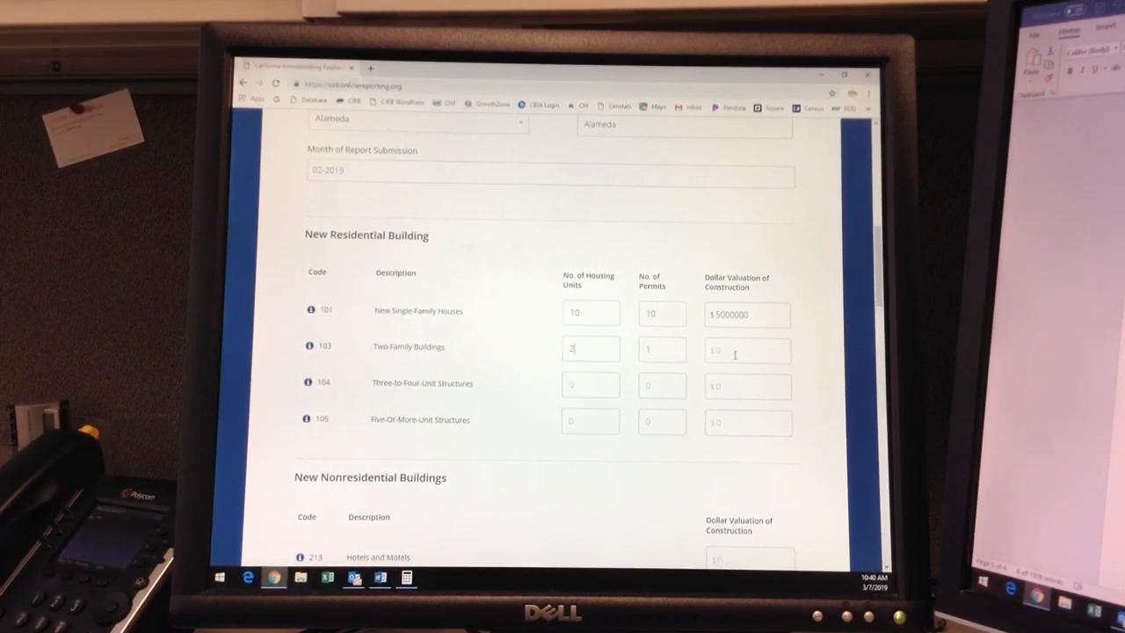
{"action": "type", "text": "500000"}
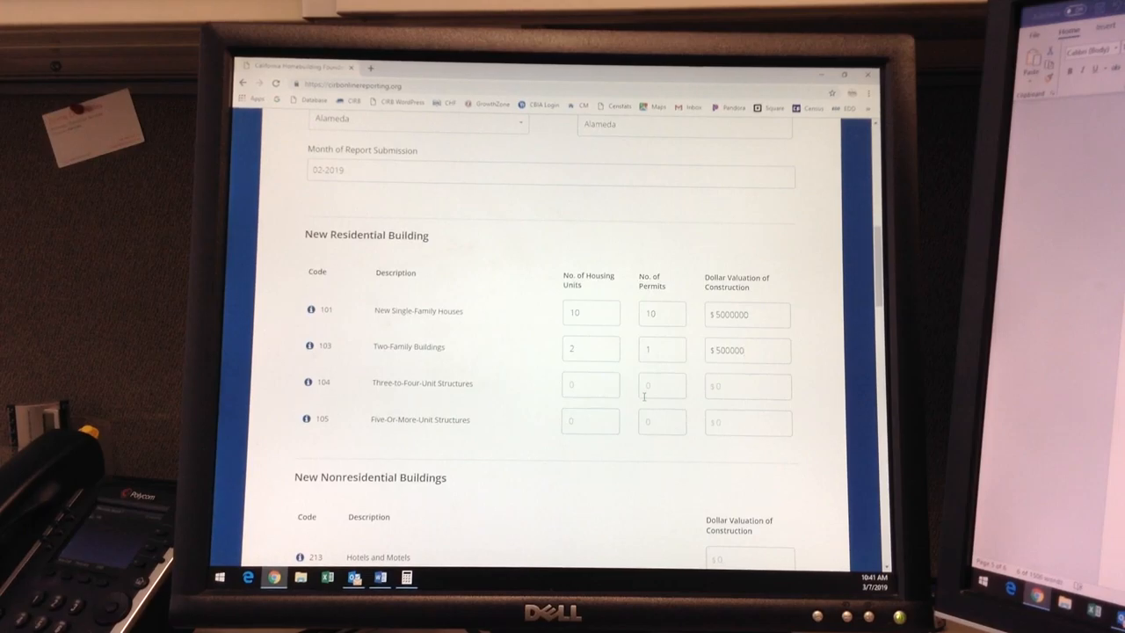
Step: Enter code 104 as 7 units, 2 permits, $800,000 and code 105 as 20 units, 2 permits, $4,000,000, then view the code 105 definition
{"action": "left_click", "coordinate": [591, 384]}
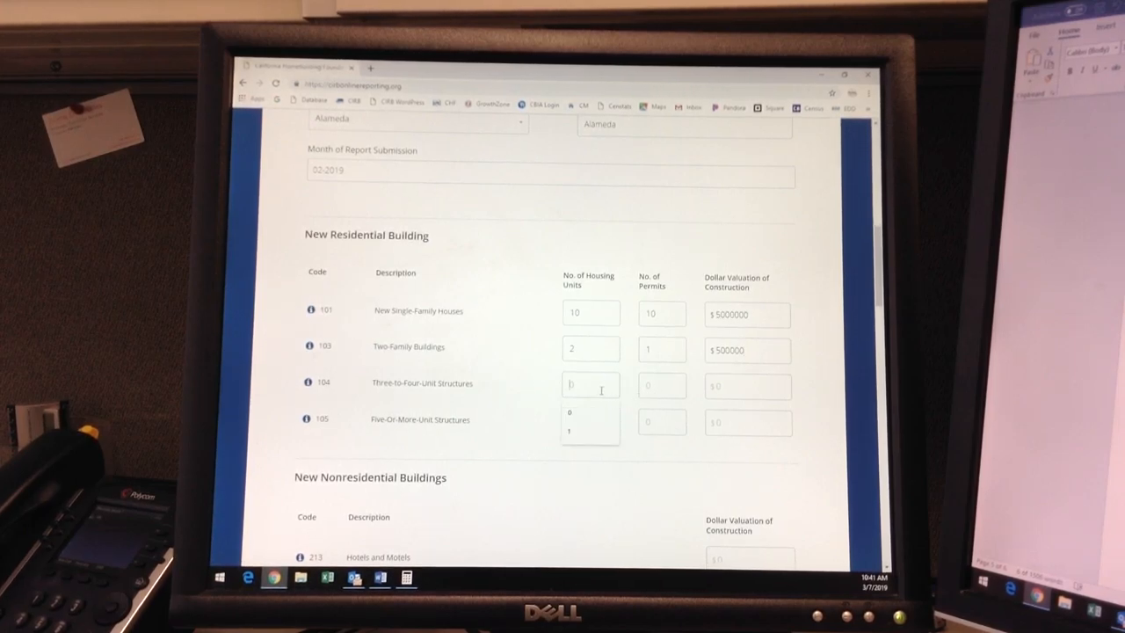
{"action": "type", "text": "7"}
{"action": "left_click", "coordinate": [747, 385]}
{"action": "type", "text": "$8"}
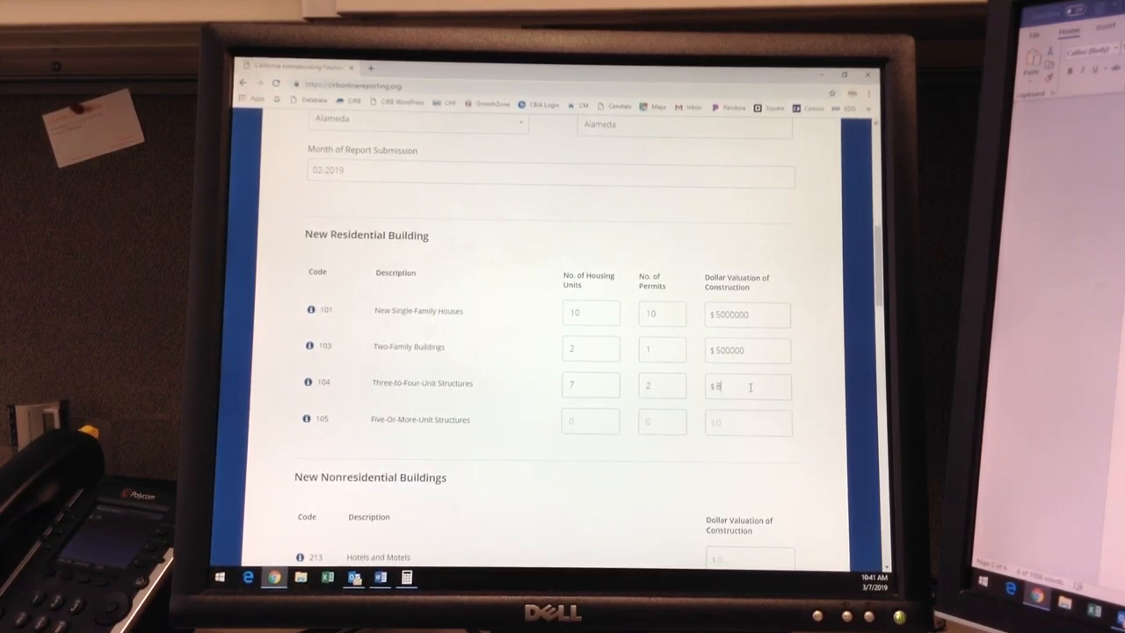
{"action": "type", "text": "00000"}
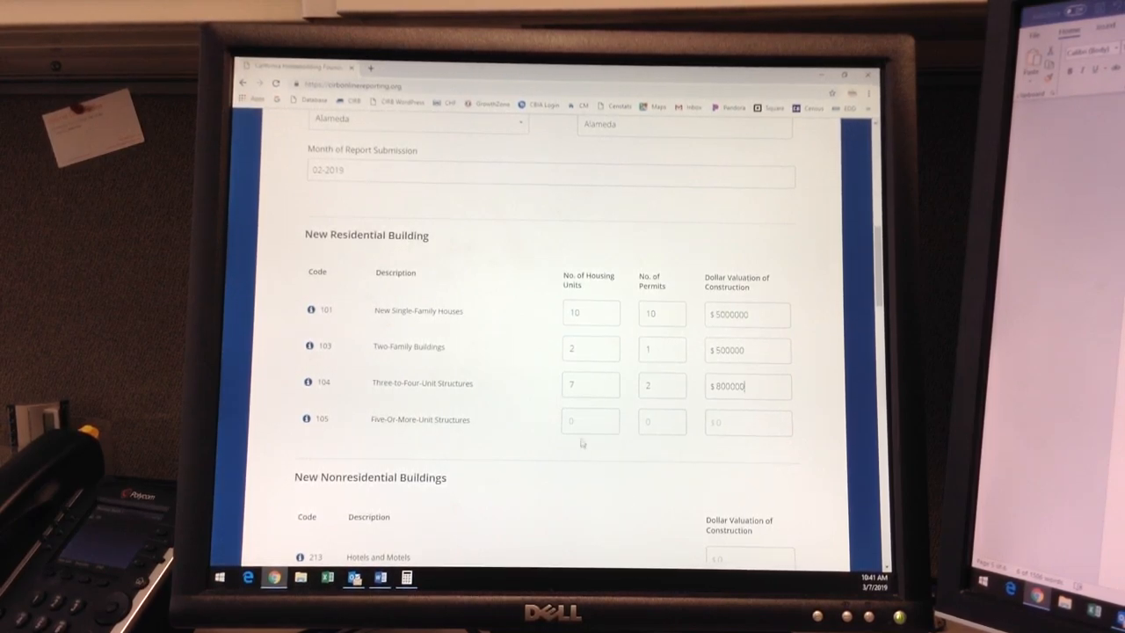
{"action": "type", "text": "2"}
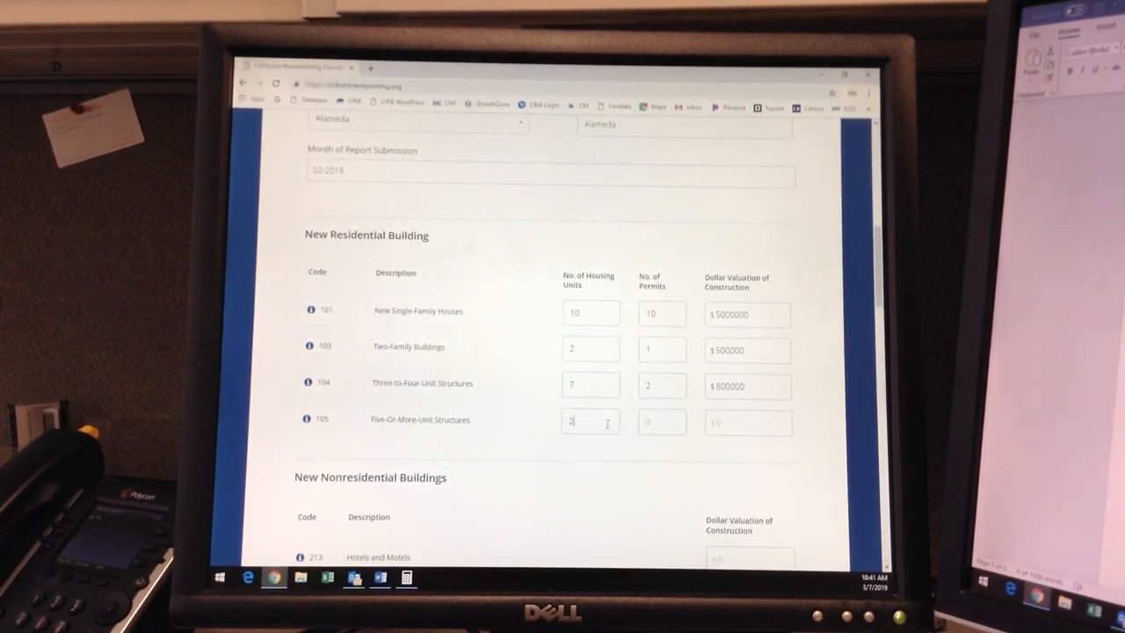
{"action": "type", "text": "0"}
{"action": "left_click", "coordinate": [747, 424]}
{"action": "type", "text": "$4"}
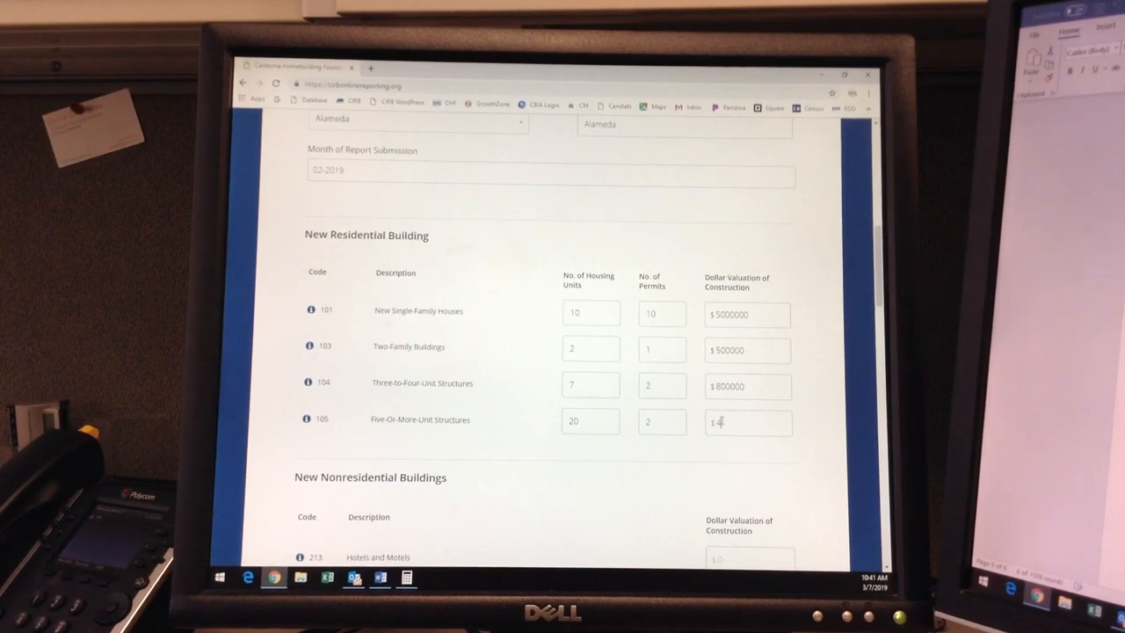
{"action": "type", "text": "000000"}
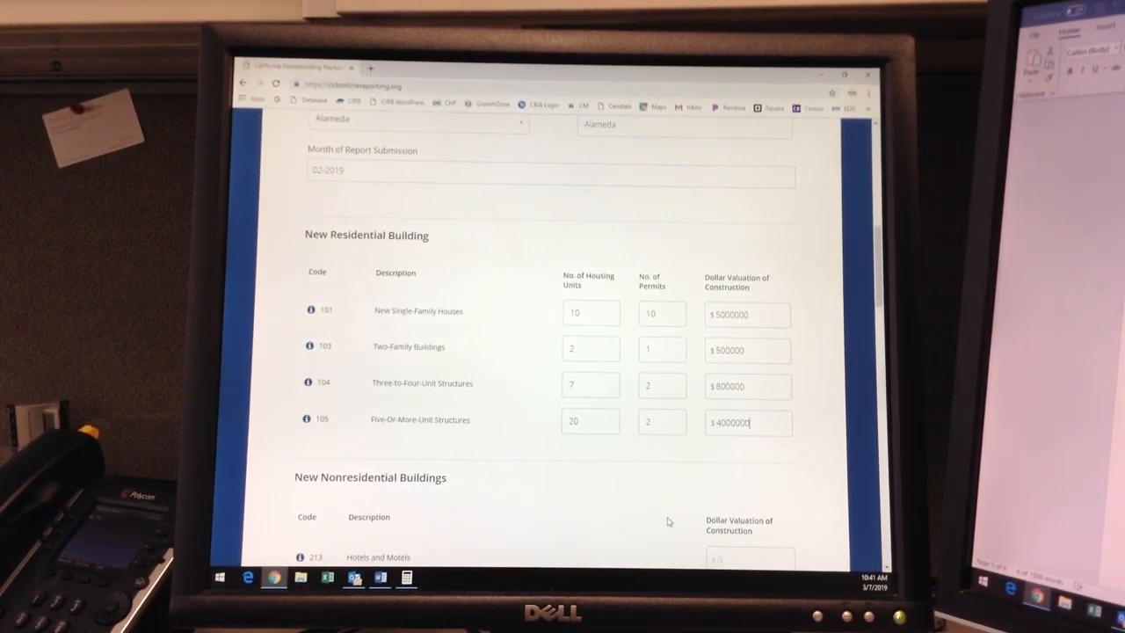
{"action": "left_click", "coordinate": [309, 418]}
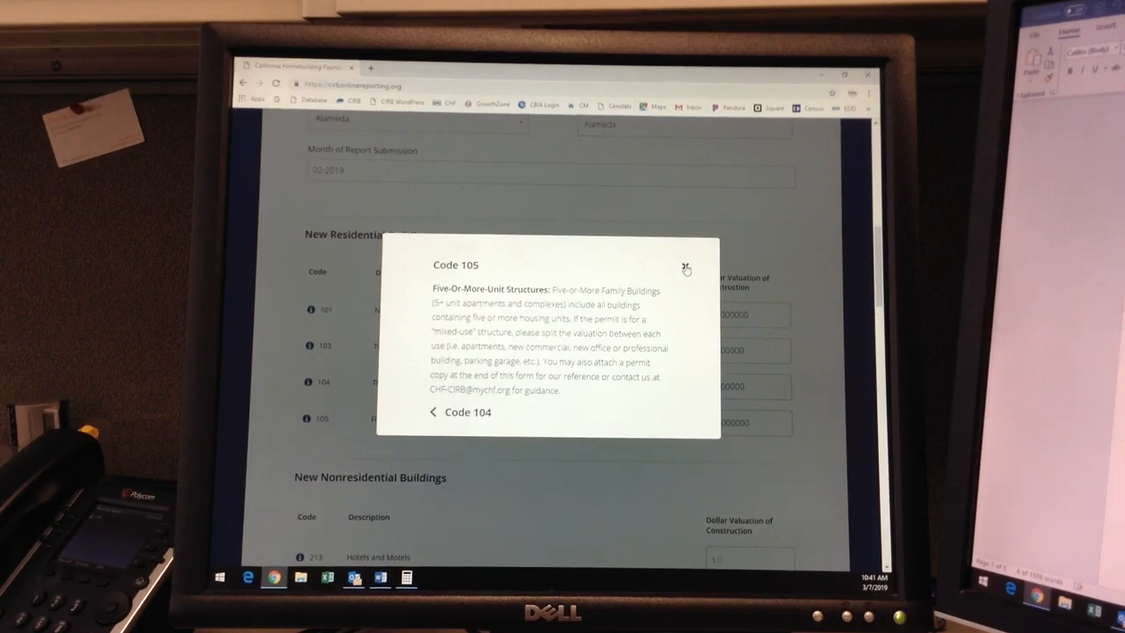
Step: Close the code 105 description popup
{"action": "left_click", "coordinate": [685, 268]}
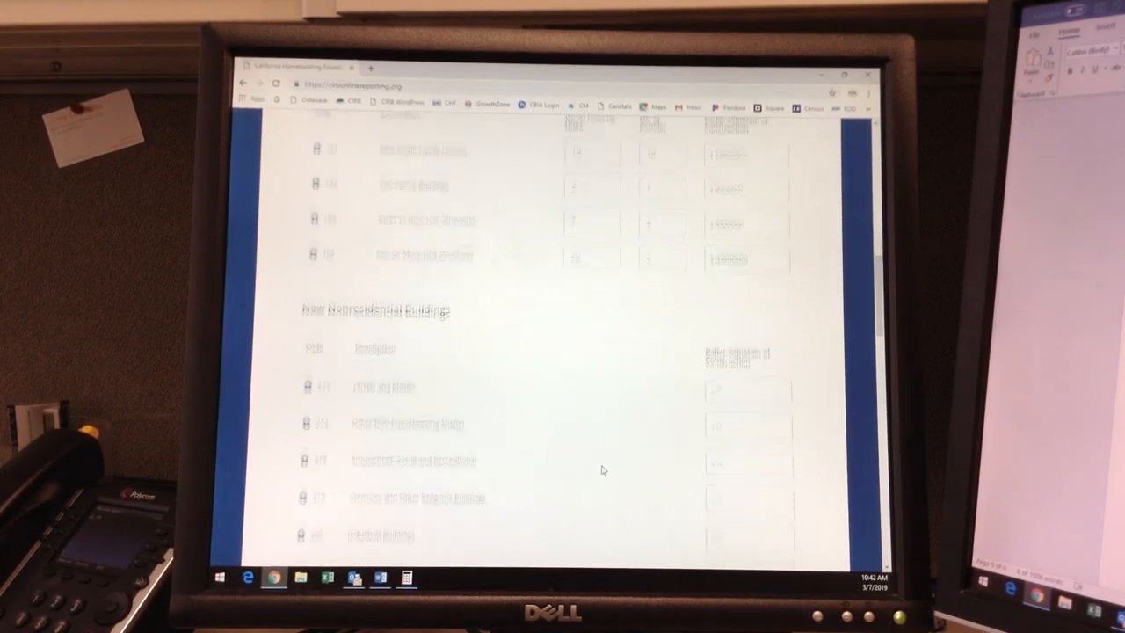
Step: Enter nonresidential valuations: $12,000,000 hotels, $6,000,000 industrial, $300,000 stores, $200,000 other structures
{"action": "scroll", "scroll_direction": "down", "scroll_amount": 3}
{"action": "type", "text": "12000000"}
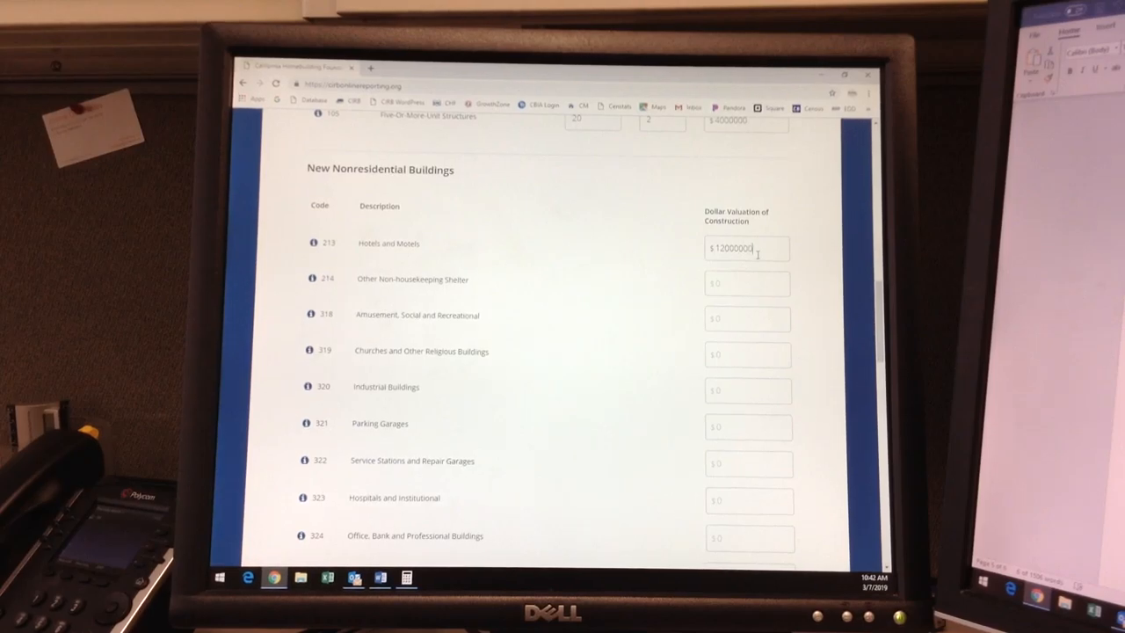
{"action": "left_click", "coordinate": [747, 391]}
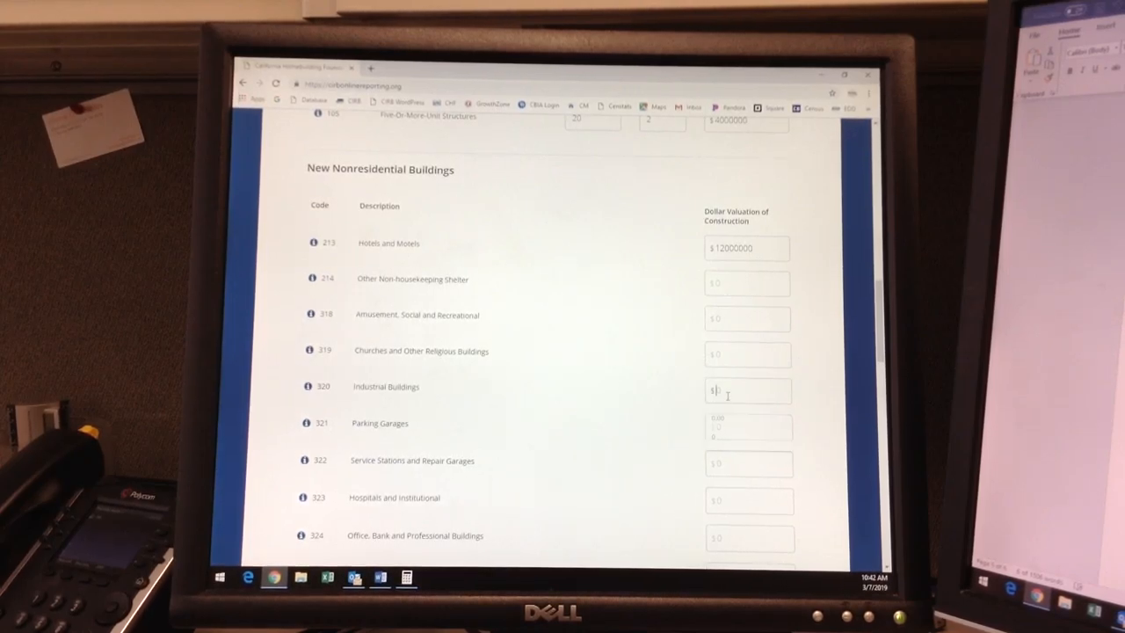
{"action": "type", "text": "6000000"}
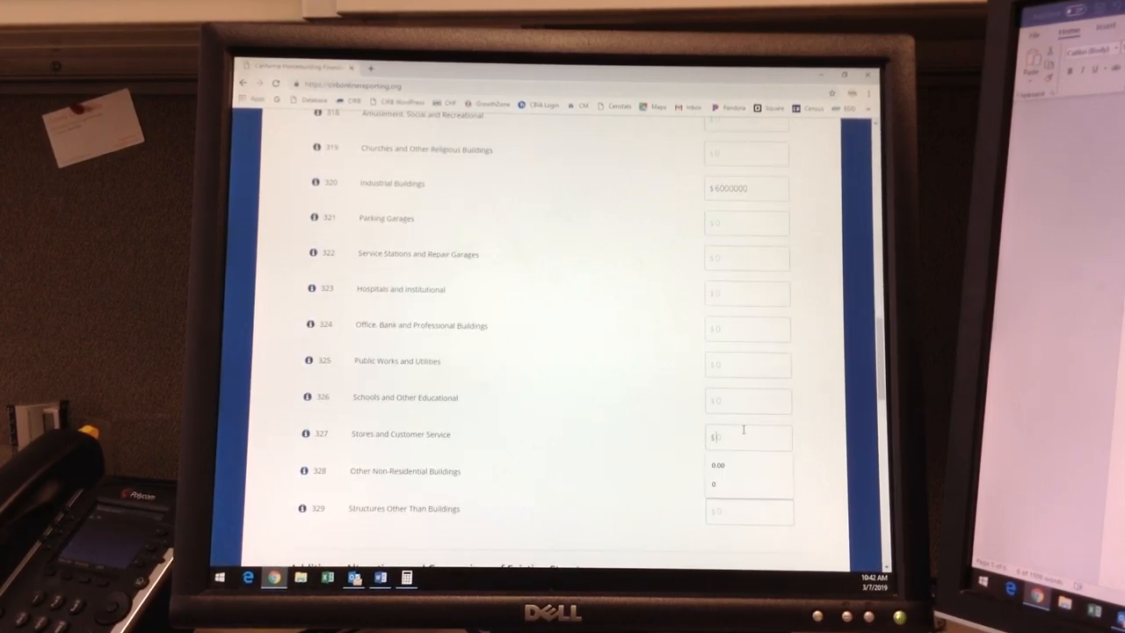
{"action": "type", "text": "300000"}
{"action": "left_click", "coordinate": [751, 511]}
{"action": "type", "text": "$ 200000"}
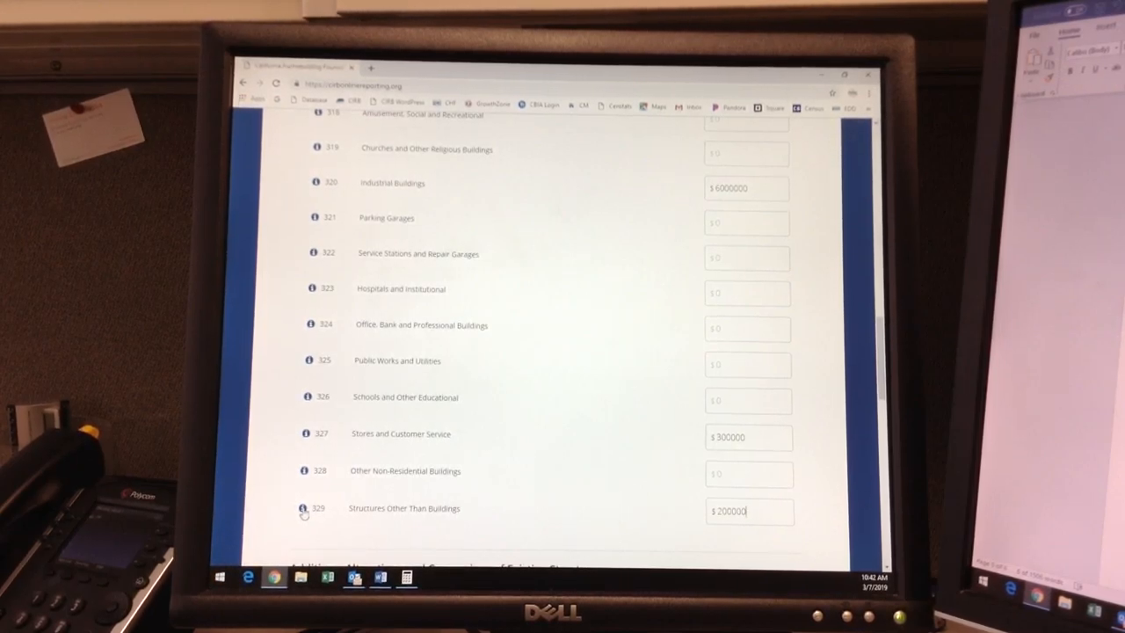
{"action": "left_click", "coordinate": [310, 508]}
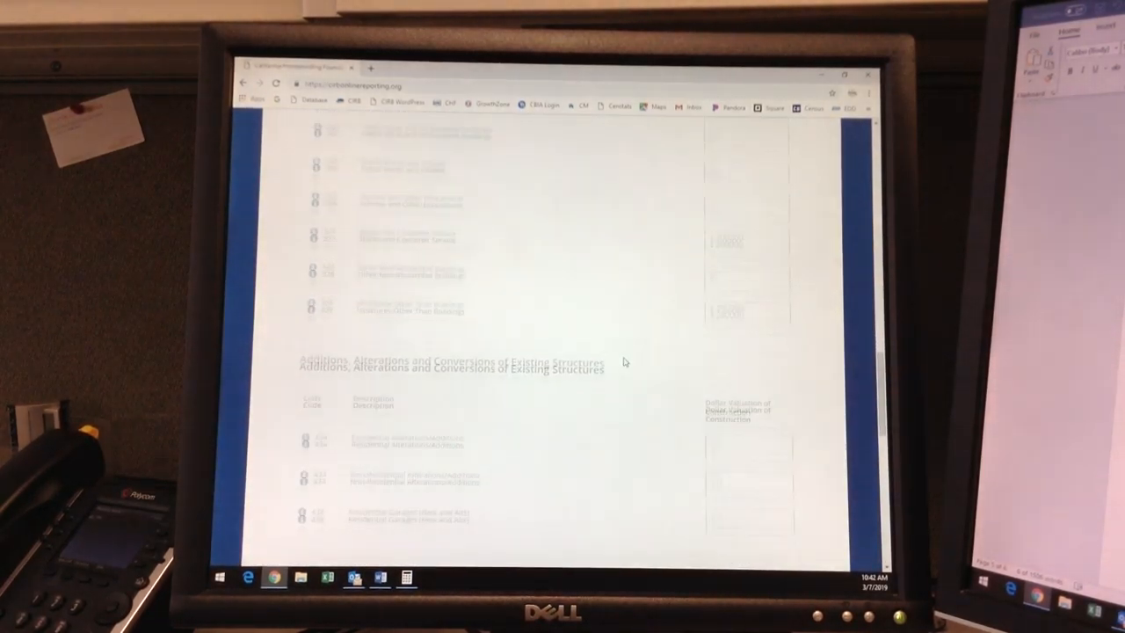
Step: Enter additions valuations: $2,000,000 residential, $3,000,000 nonresidential, $100,000 garages
{"action": "scroll", "scroll_direction": "down", "scroll_amount": 3}
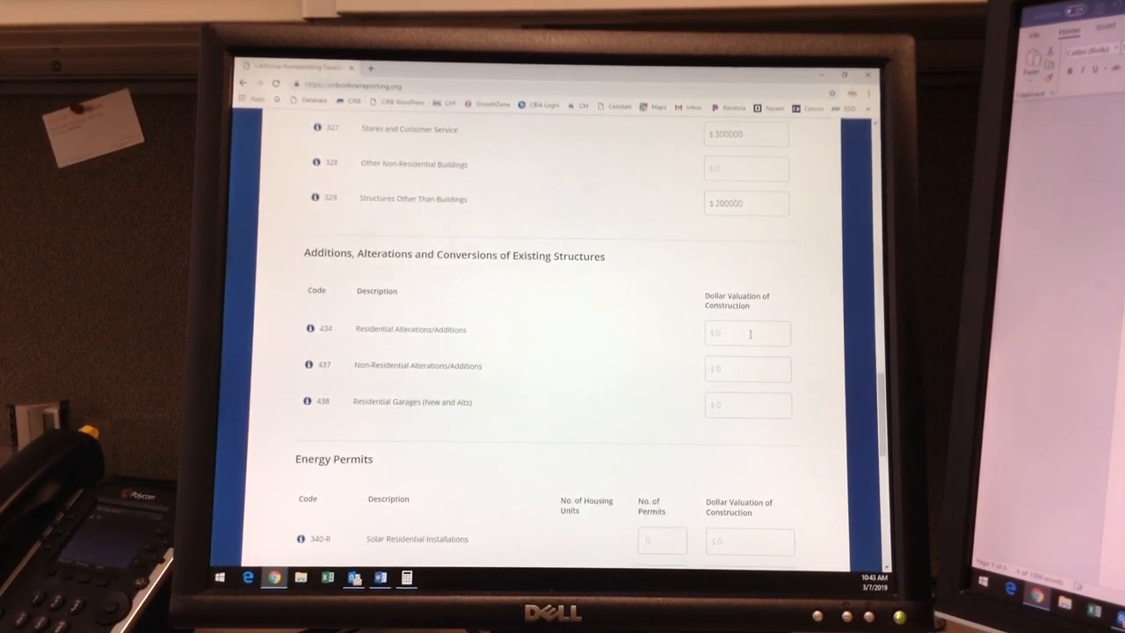
{"action": "left_click", "coordinate": [747, 334]}
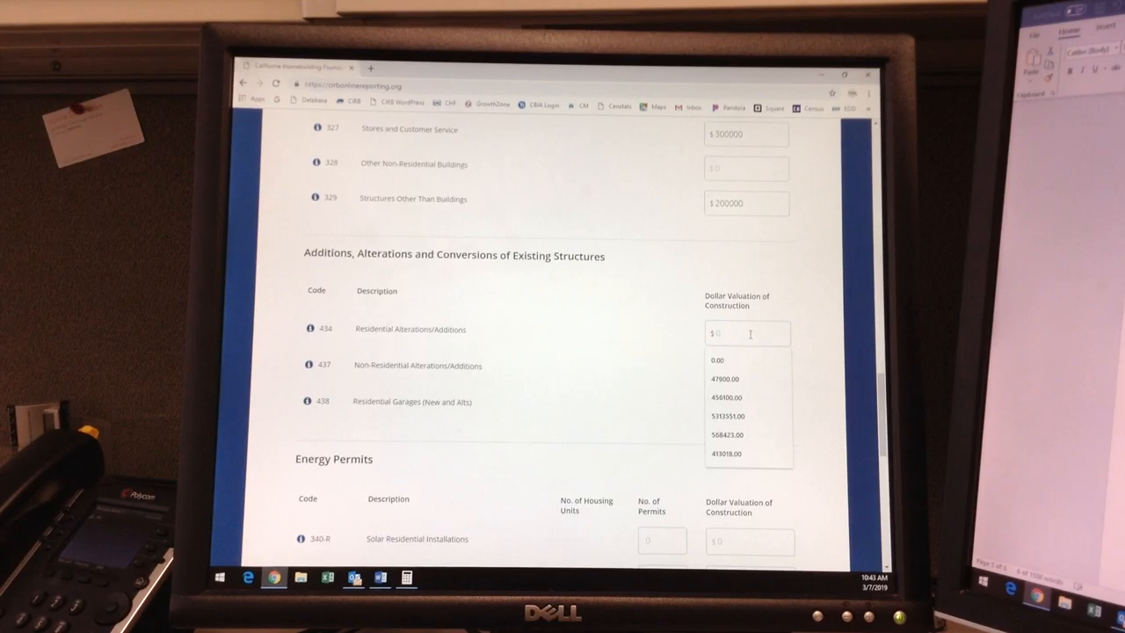
{"action": "type", "text": "2000000"}
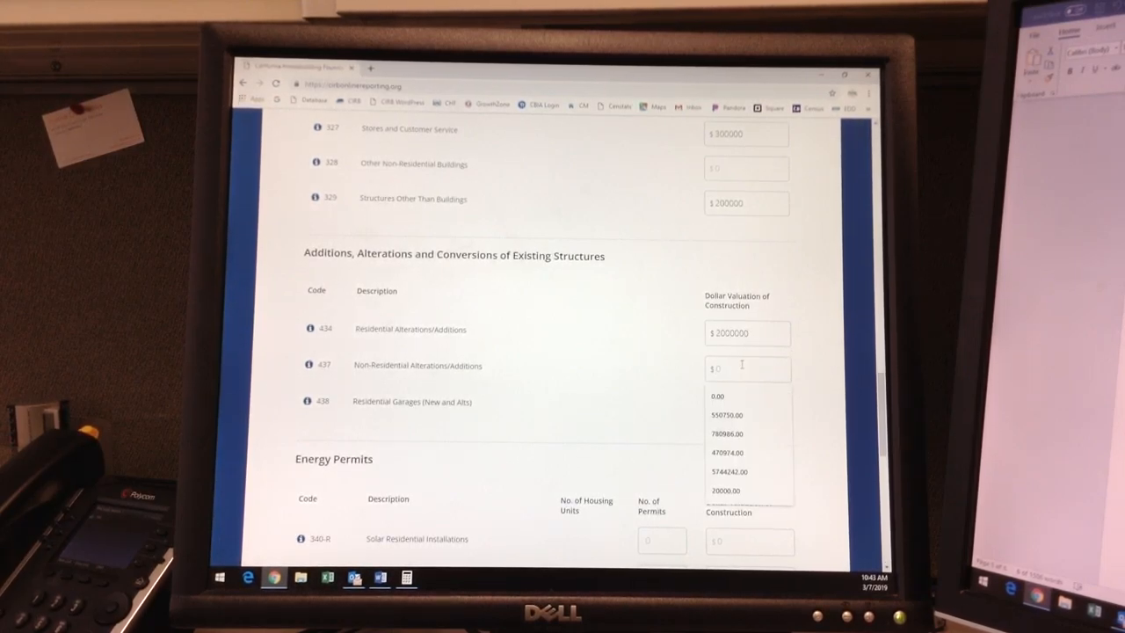
{"action": "type", "text": "3000000"}
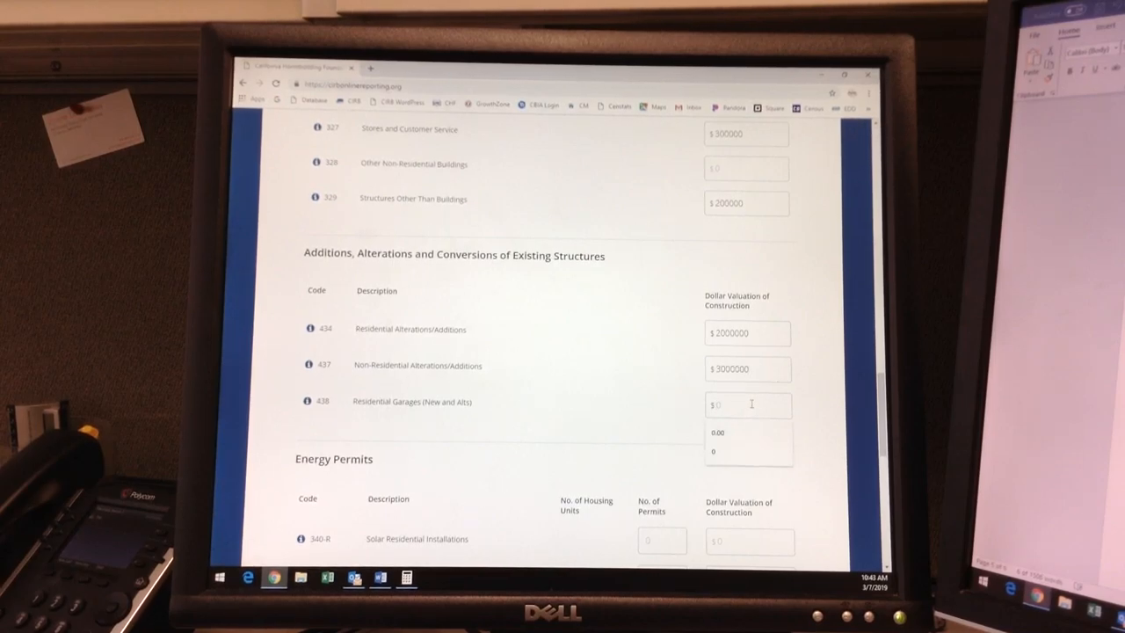
{"action": "type", "text": "100000"}
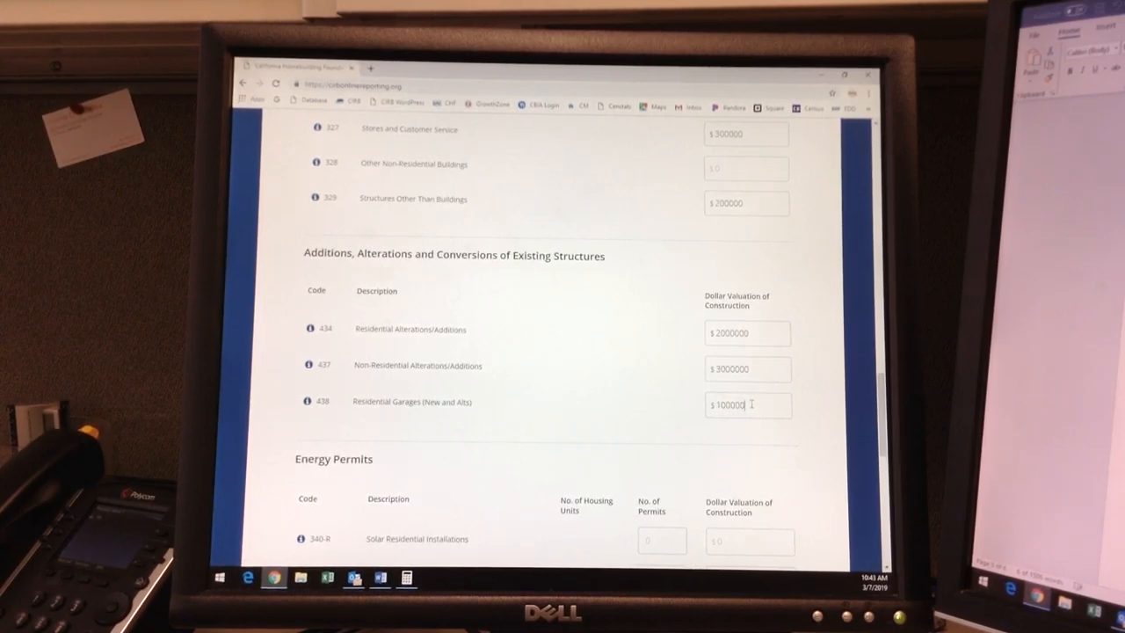
{"action": "scroll", "scroll_direction": "down", "scroll_amount": 3}
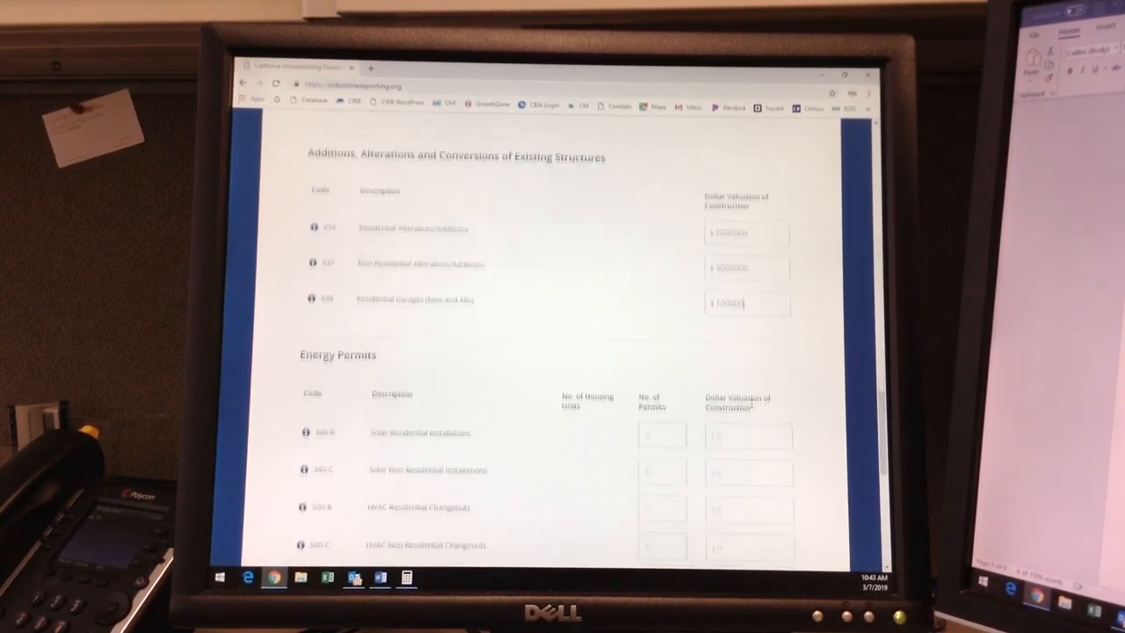
{"action": "scroll", "scroll_direction": "down", "scroll_amount": 3}
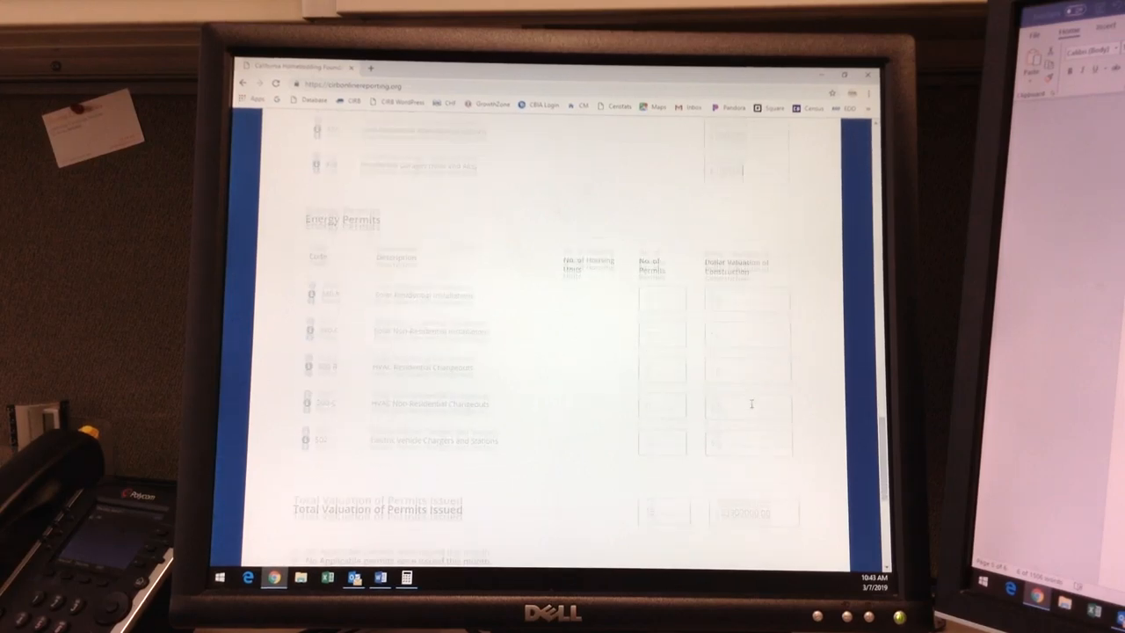
Step: Record solar permits: 12 residential worth $400,000 and 2 nonresidential worth $200,000
{"action": "scroll", "scroll_direction": "down", "scroll_amount": 3}
{"action": "type", "text": "$ 400000"}
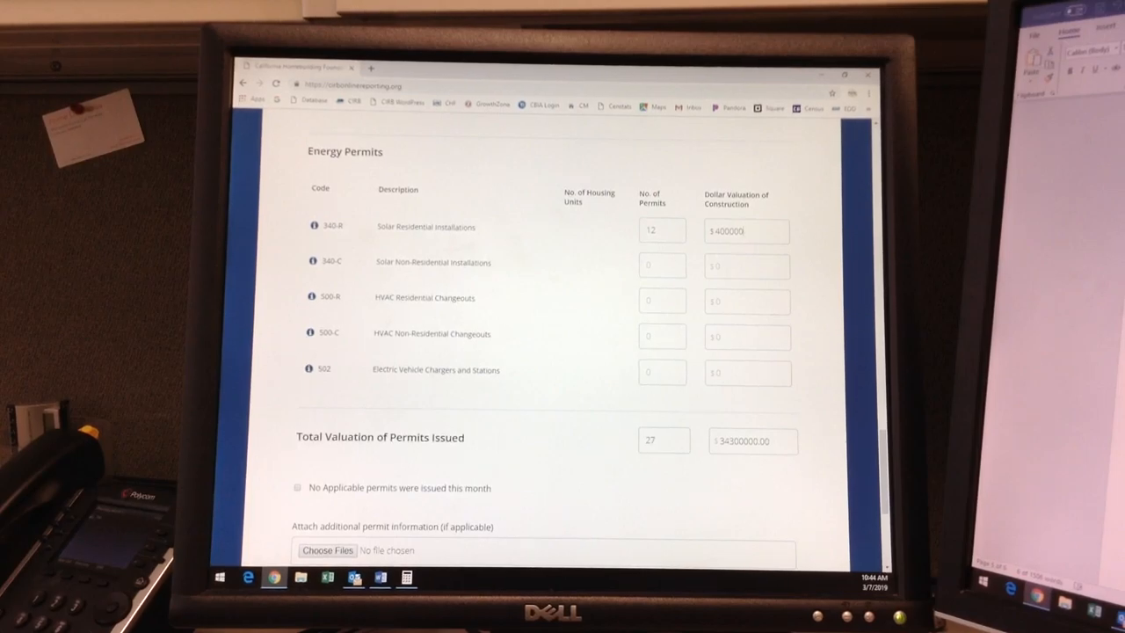
{"action": "left_click", "coordinate": [661, 266]}
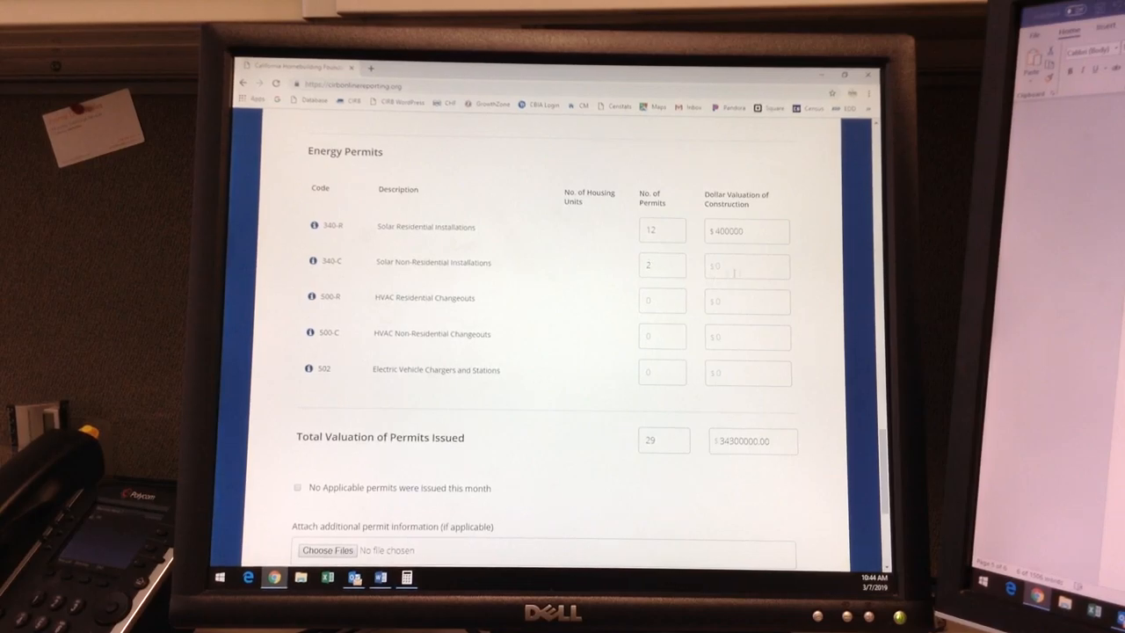
{"action": "type", "text": "200000"}
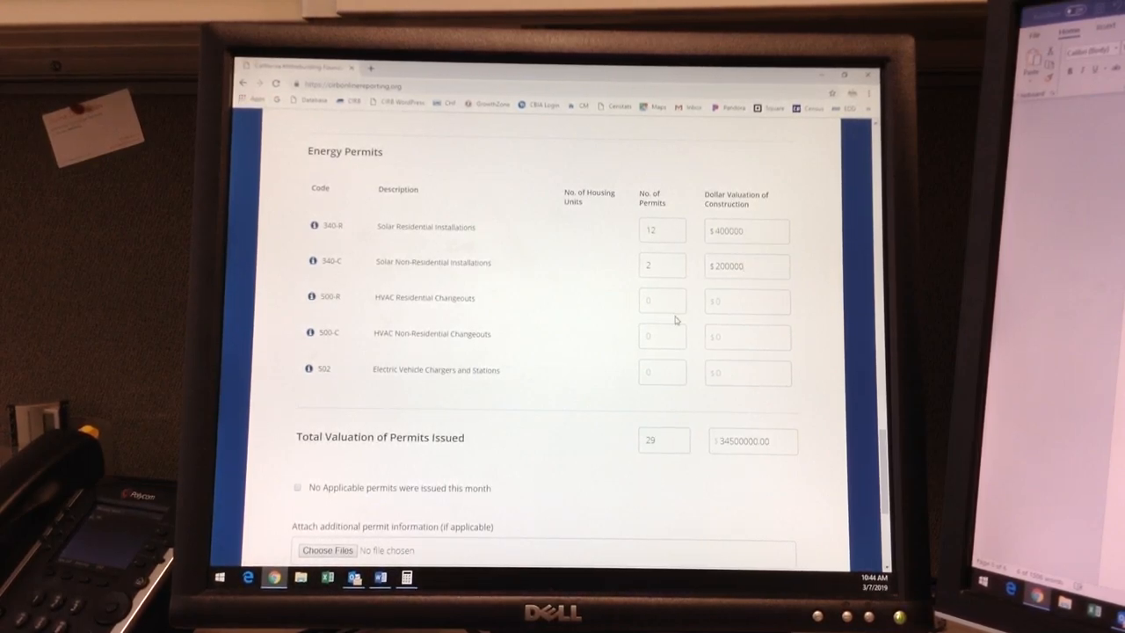
Step: Record 3 HVAC residential changeouts worth $20,000 and 3 EV charger permits worth $3,000, then view the code 502 definition
{"action": "left_click", "coordinate": [661, 301]}
{"action": "type", "text": "3"}
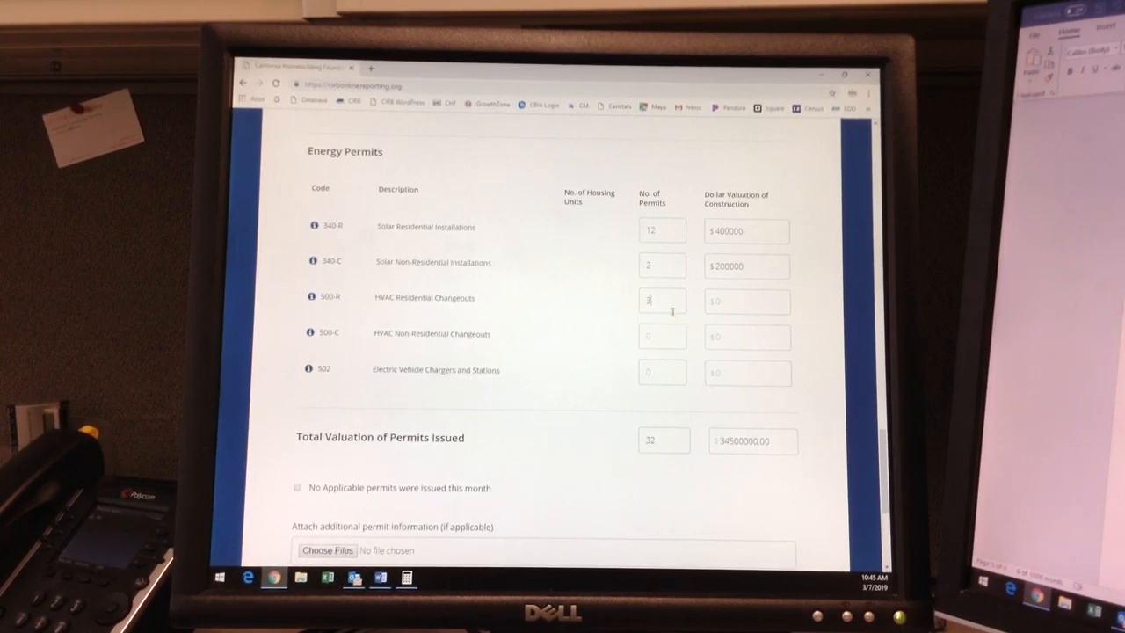
{"action": "type", "text": "2"}
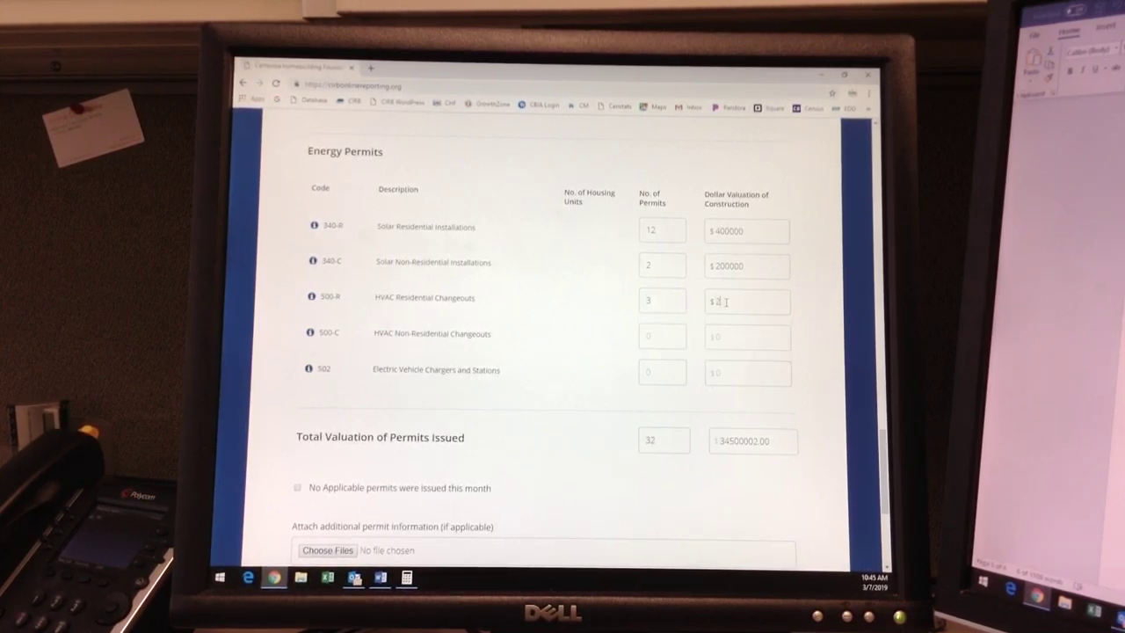
{"action": "type", "text": "20000"}
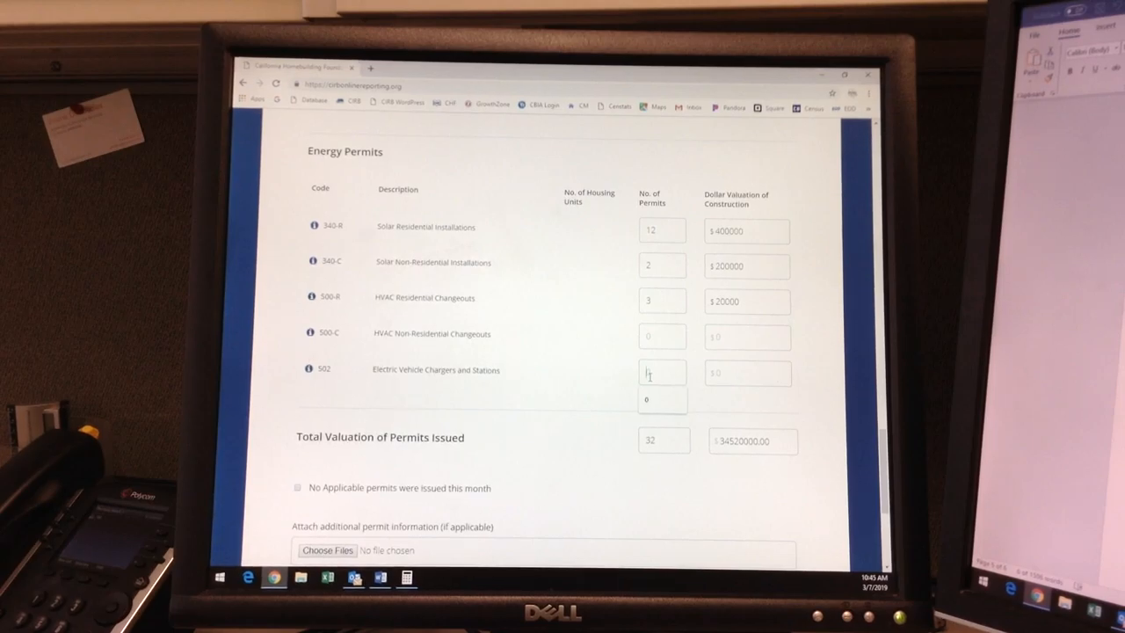
{"action": "type", "text": "3"}
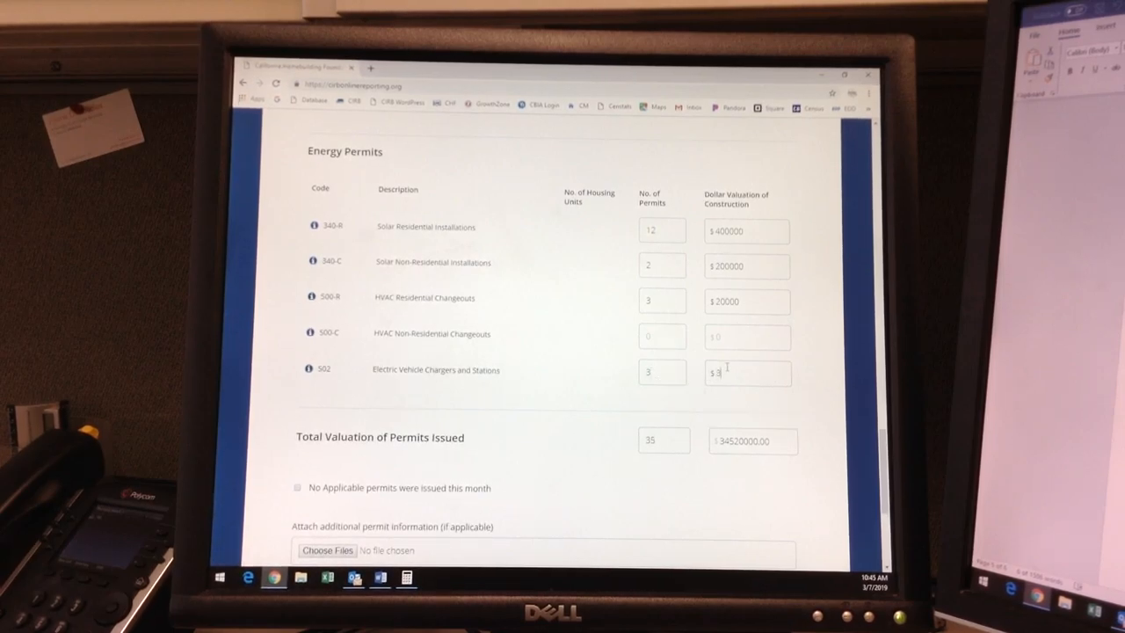
{"action": "type", "text": "000"}
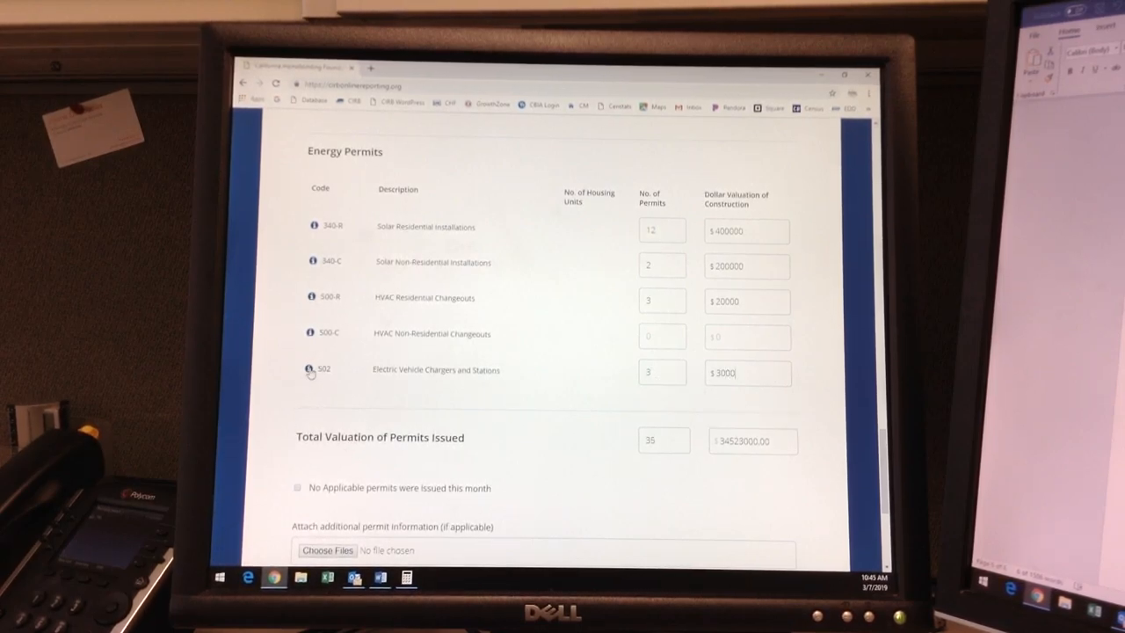
{"action": "left_click", "coordinate": [310, 369]}
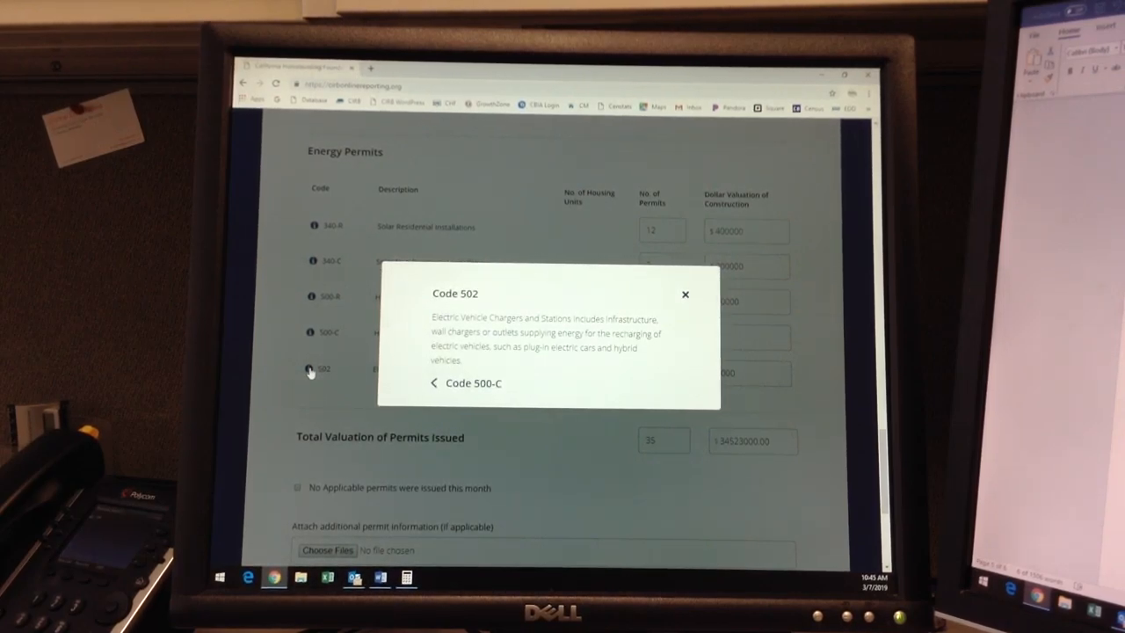
Step: Close the code 502 explanation and bring the Attach and Additional Notes fields into view
{"action": "left_click", "coordinate": [685, 294]}
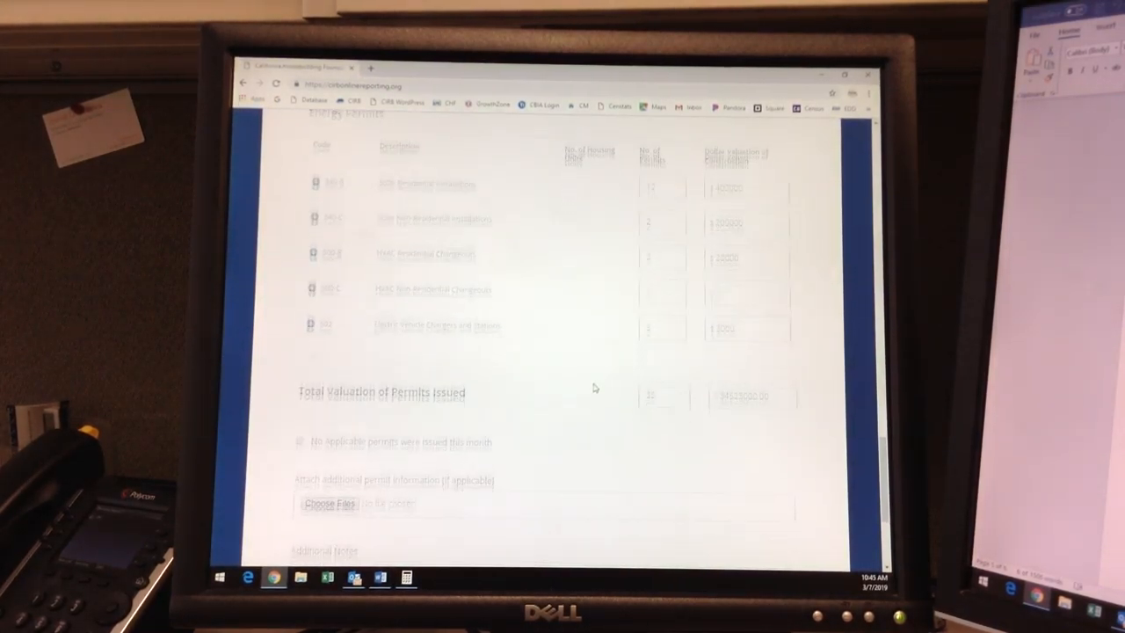
{"action": "scroll", "scroll_direction": "down", "scroll_amount": 3}
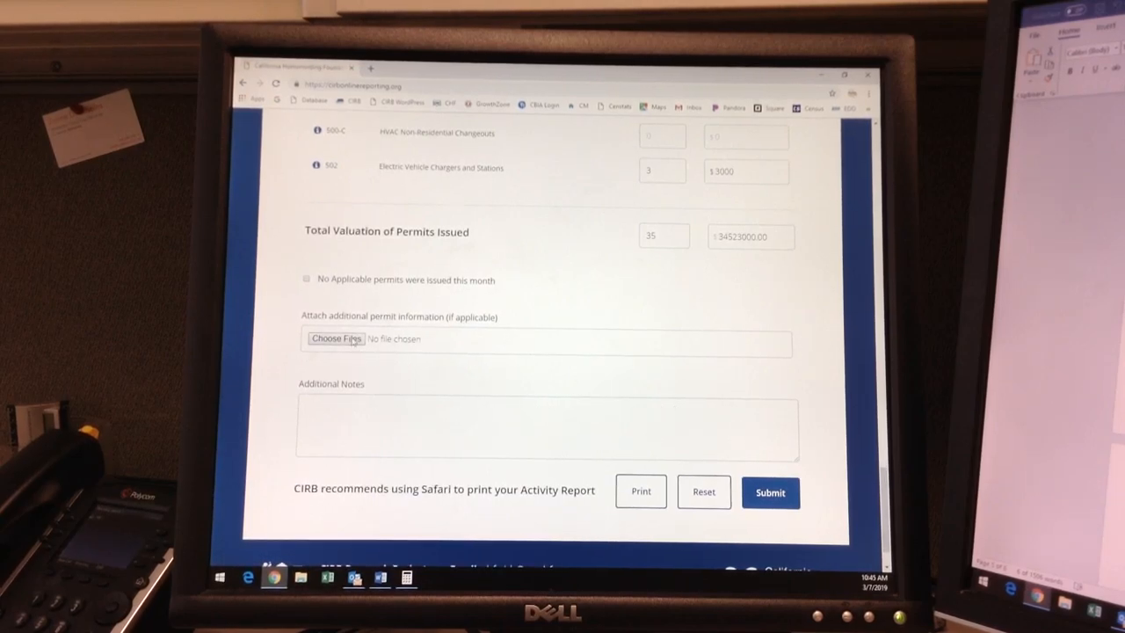
Step: Attach MIXED-USE PERMIT.pdf as additional permit information via the file chooser
{"action": "left_click", "coordinate": [336, 337]}
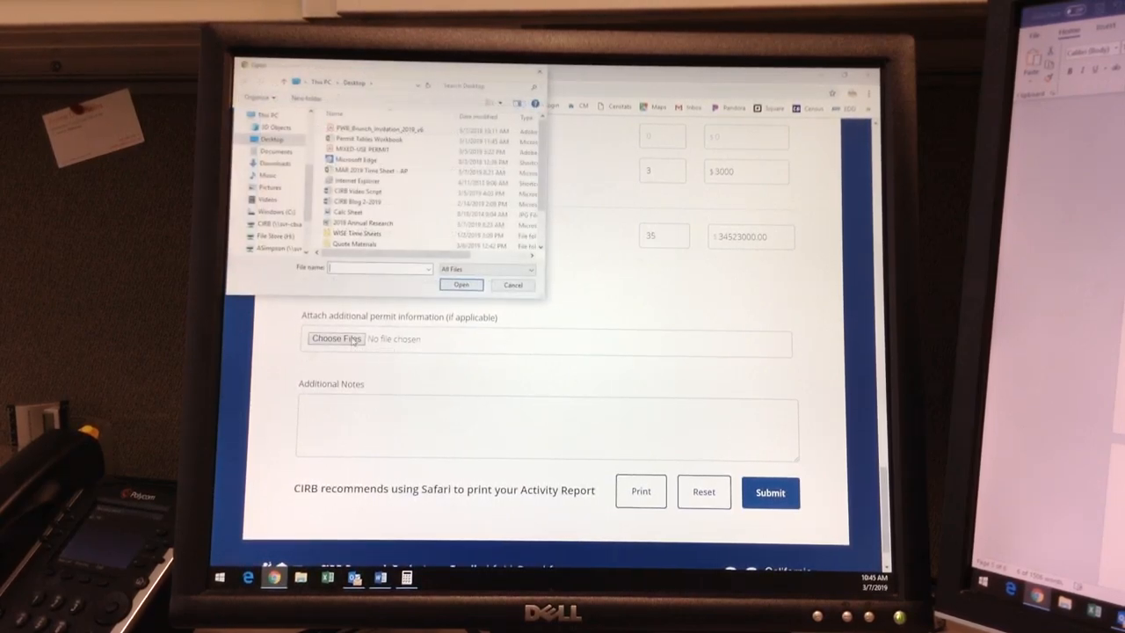
{"action": "left_click", "coordinate": [364, 149]}
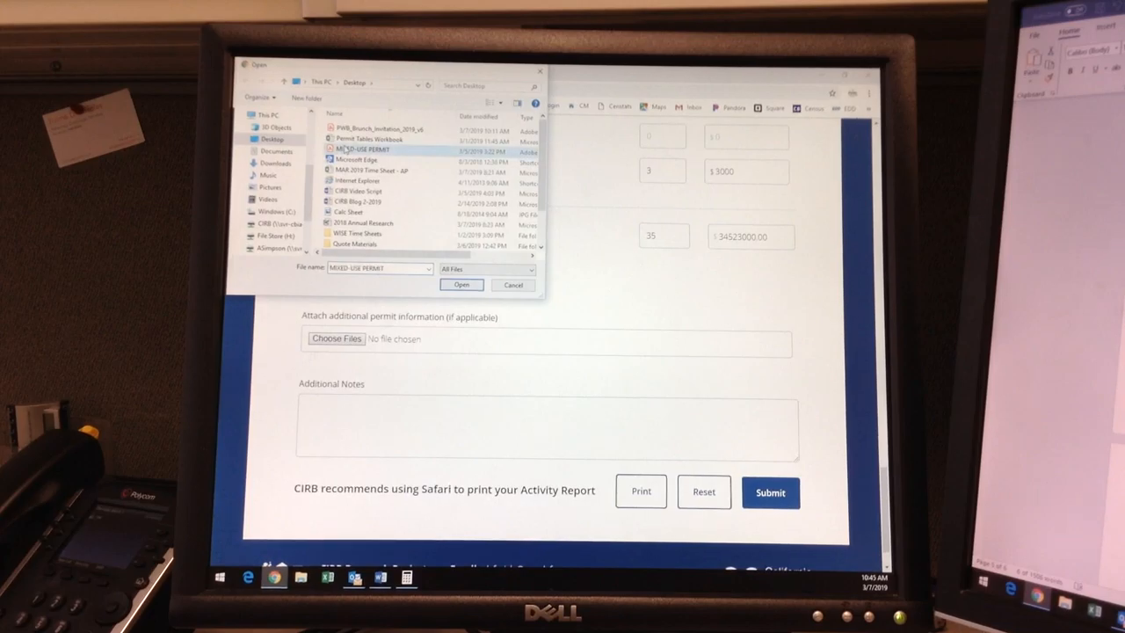
{"action": "left_click", "coordinate": [460, 284]}
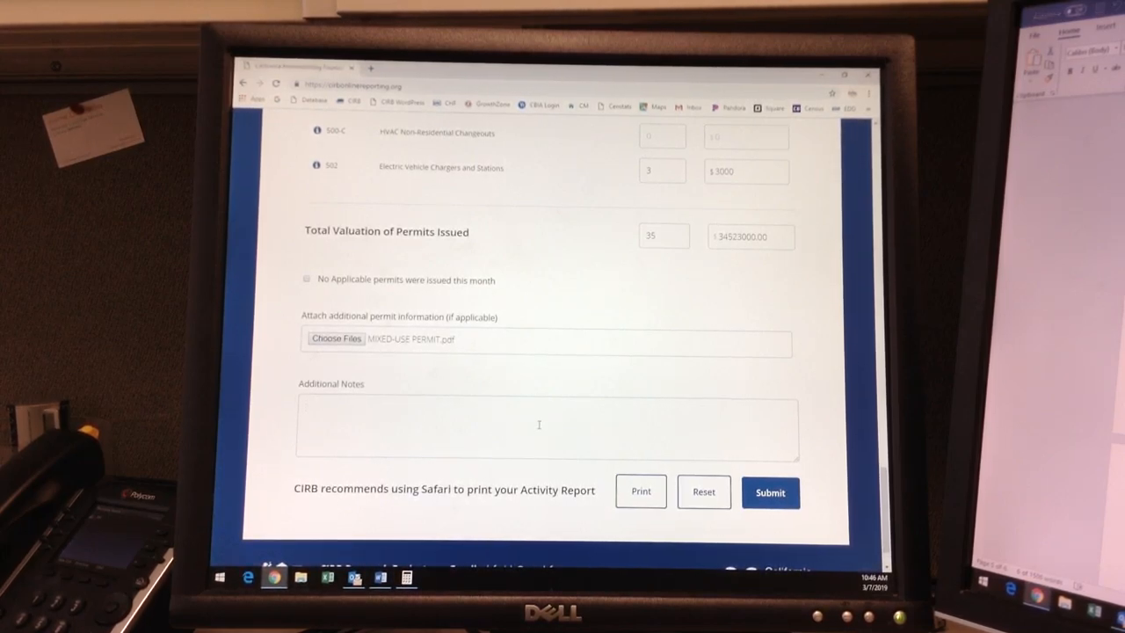
Step: Add the note 'verification on the attached mixed-use permit' and submit the report
{"action": "type", "text": "verification on the attached mixed-use permit"}
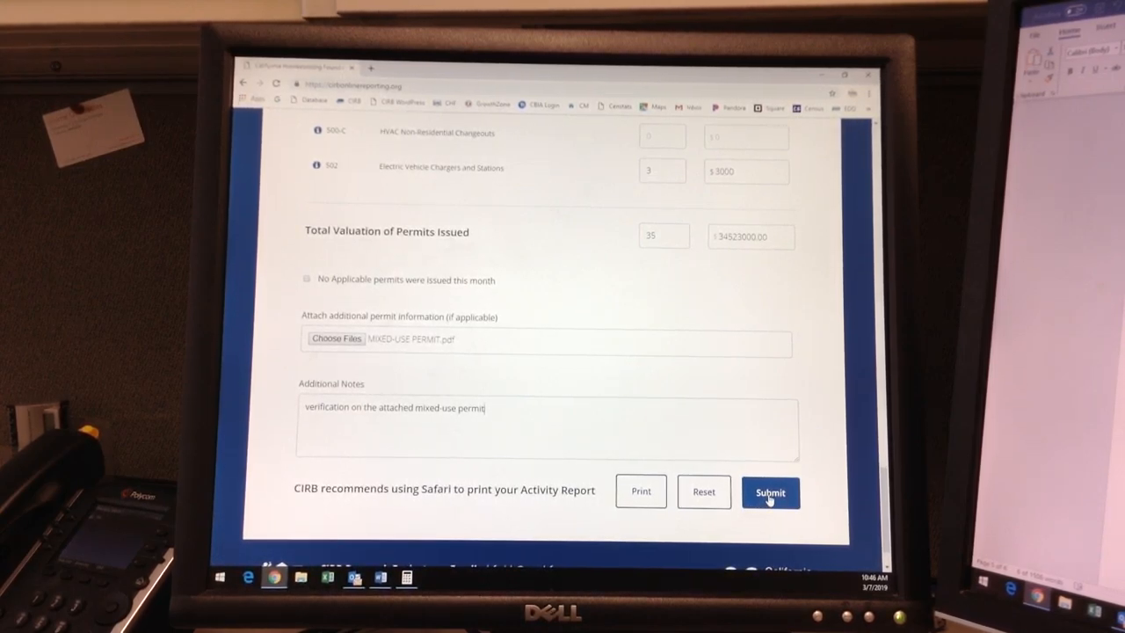
{"action": "left_click", "coordinate": [770, 492]}
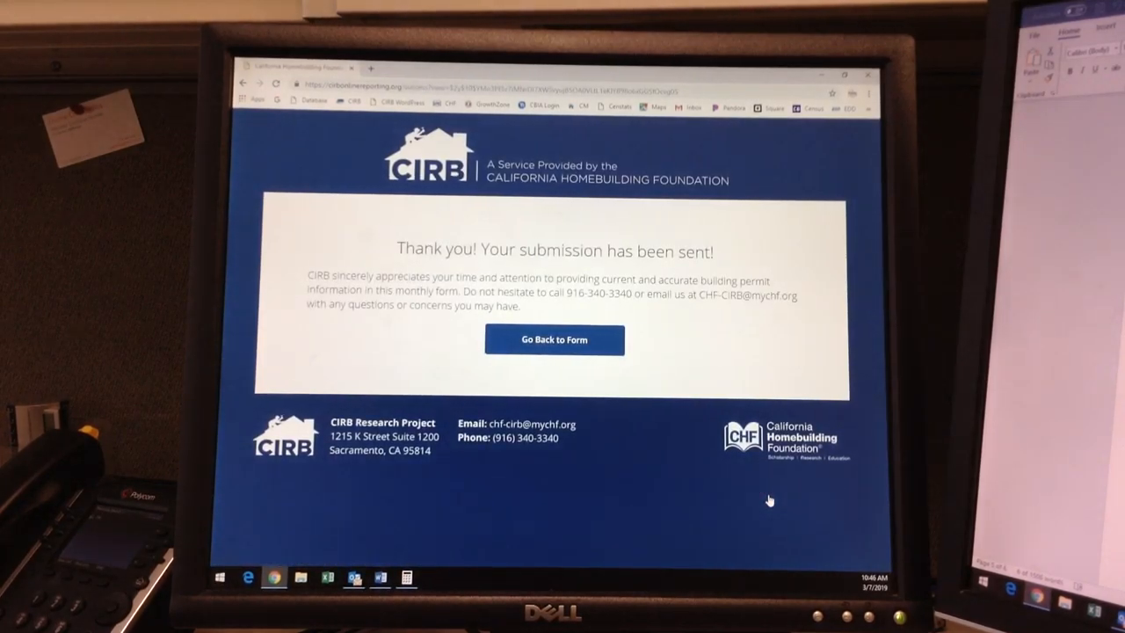